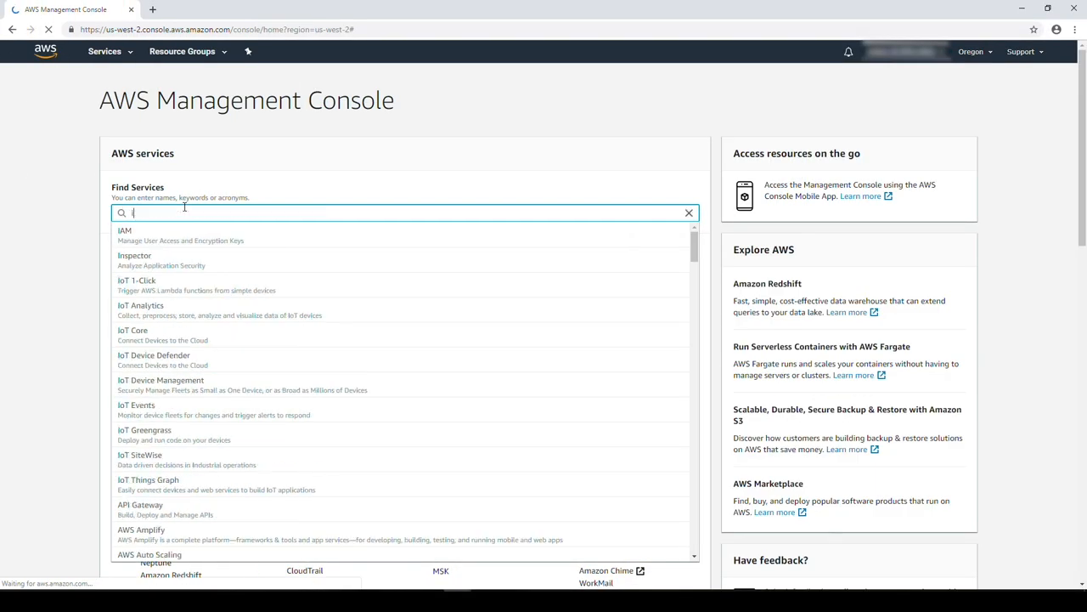
Search the services for IAM and go to the IAM dashboard
{"action": "type", "text": "a"}
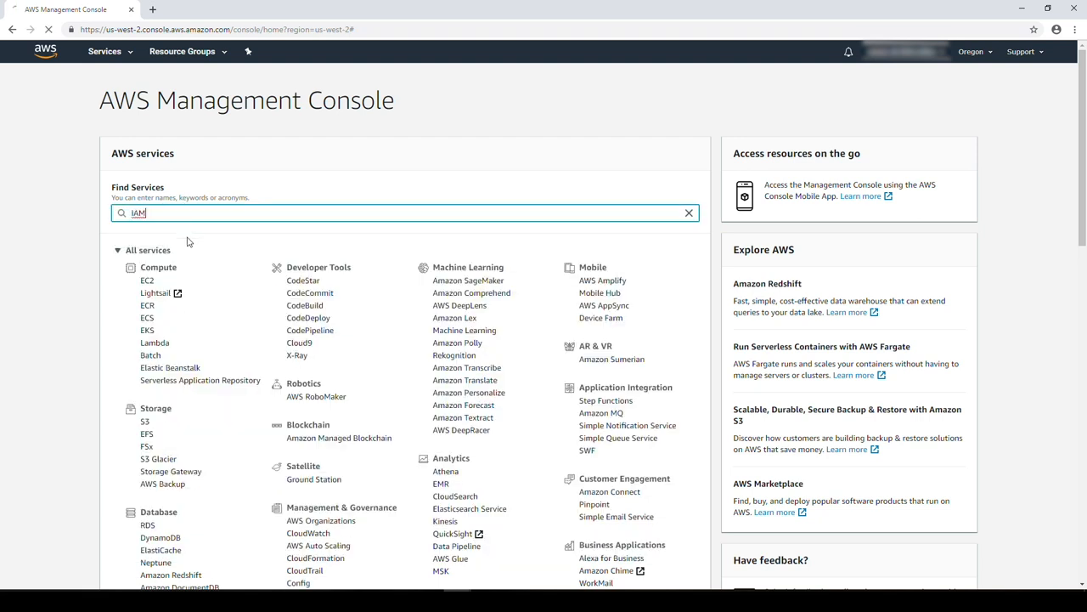
{"action": "key", "text": "Return"}
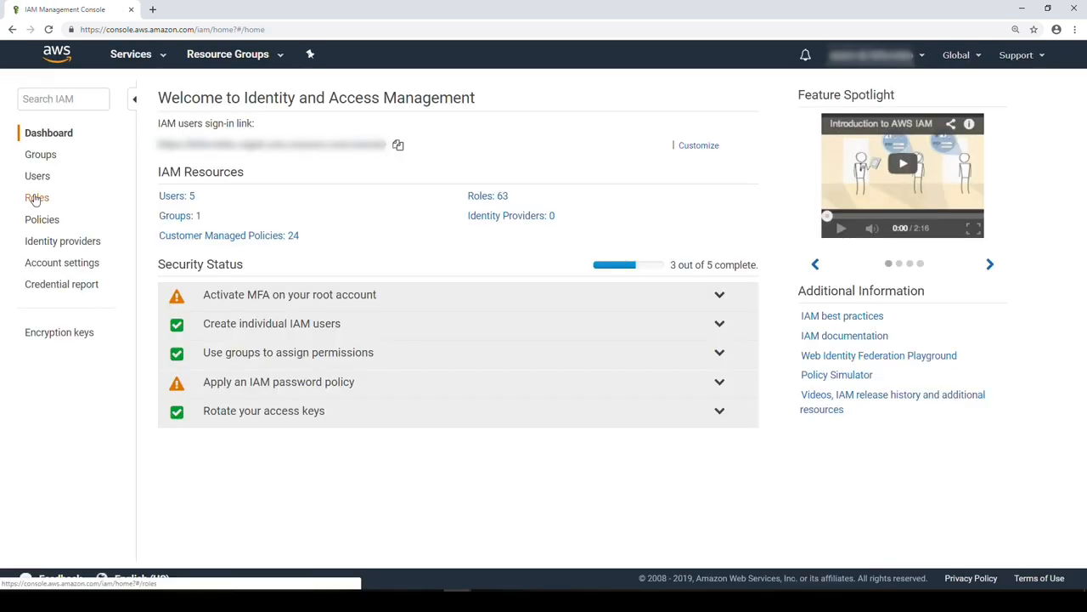
Start a new EC2 role and select the AmazonSSMMaintenanceWindowRole policy
{"action": "left_click", "coordinate": [37, 197]}
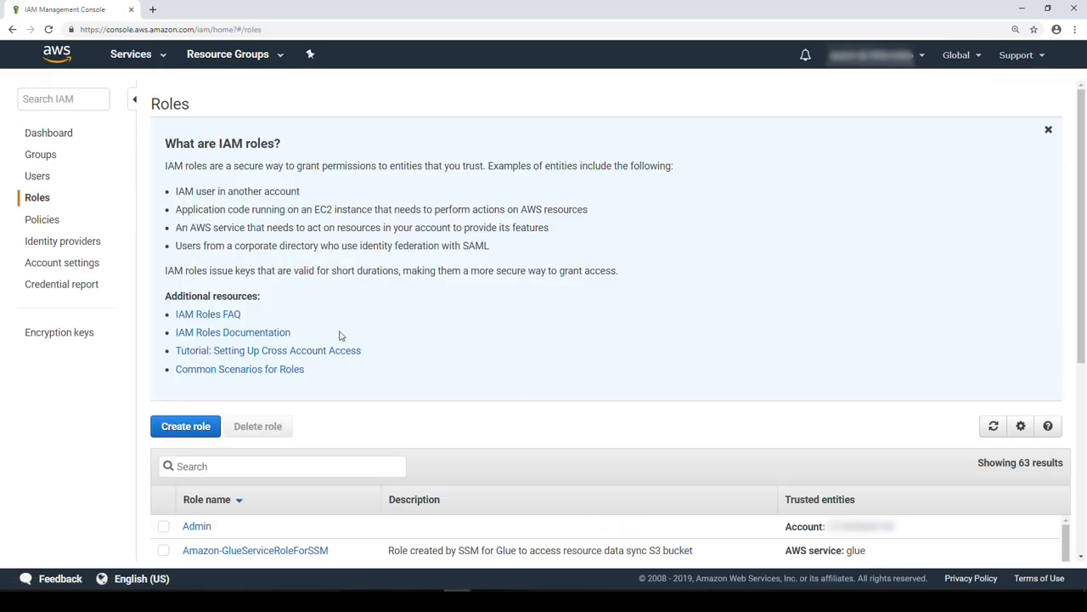
{"action": "left_click", "coordinate": [185, 426]}
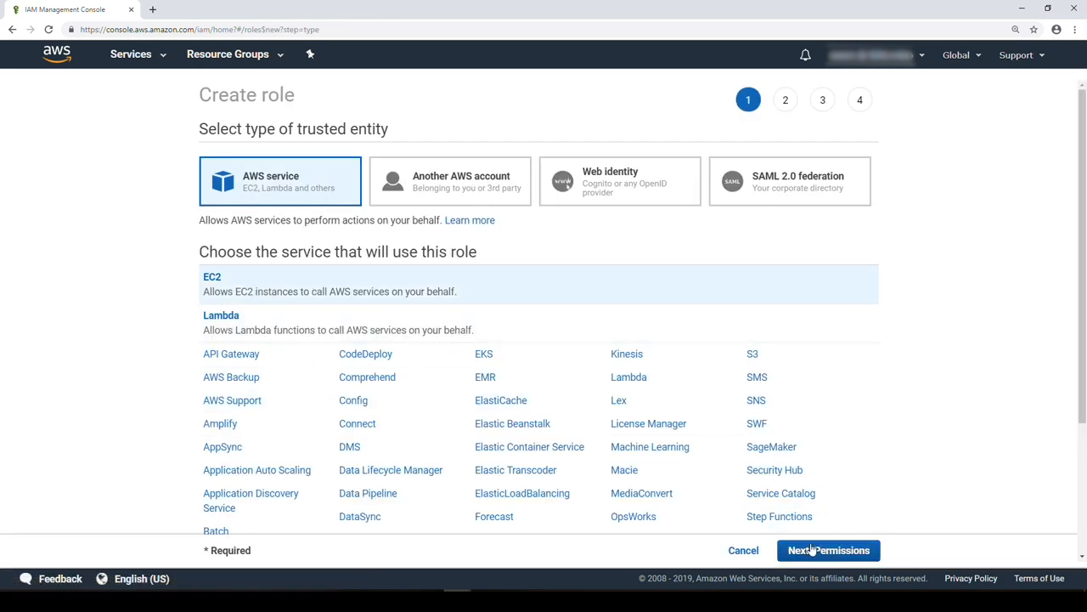
{"action": "left_click", "coordinate": [828, 549]}
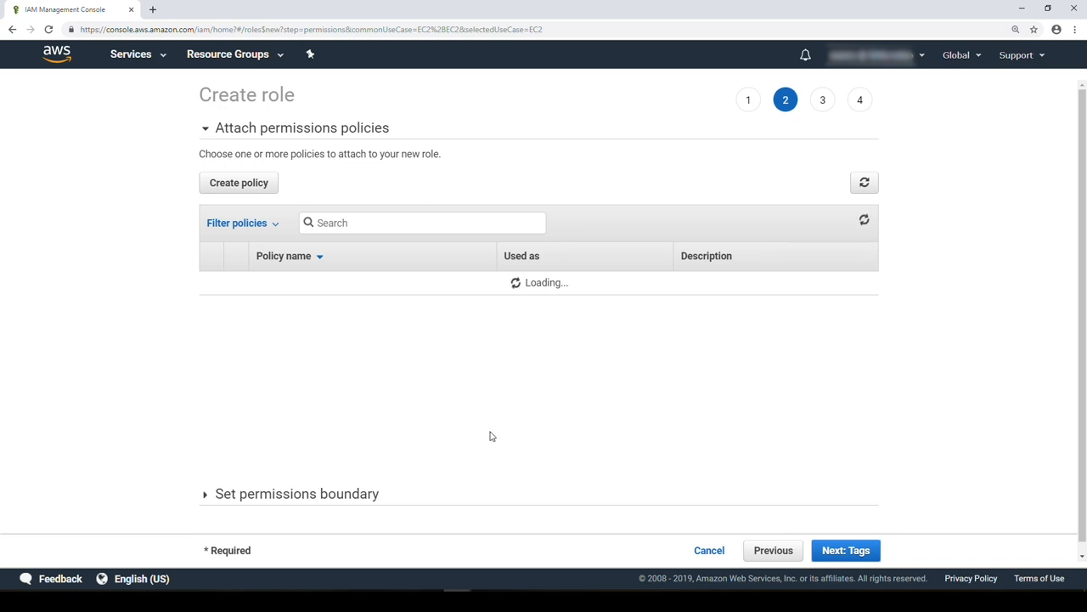
{"action": "type", "text": "amaz"}
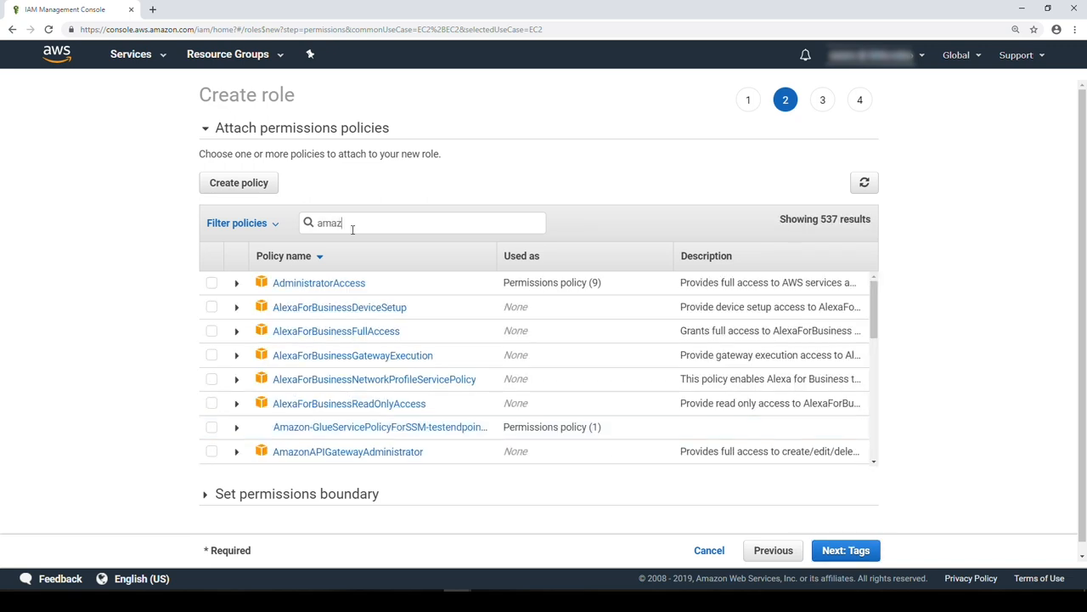
{"action": "type", "text": "onS"}
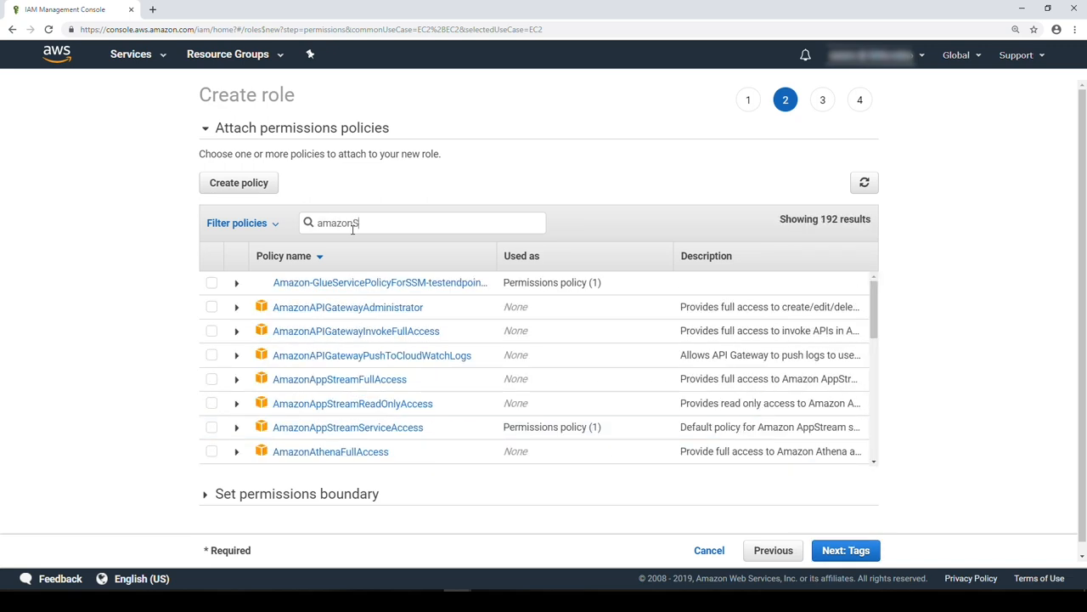
{"action": "type", "text": "SMMaintena"}
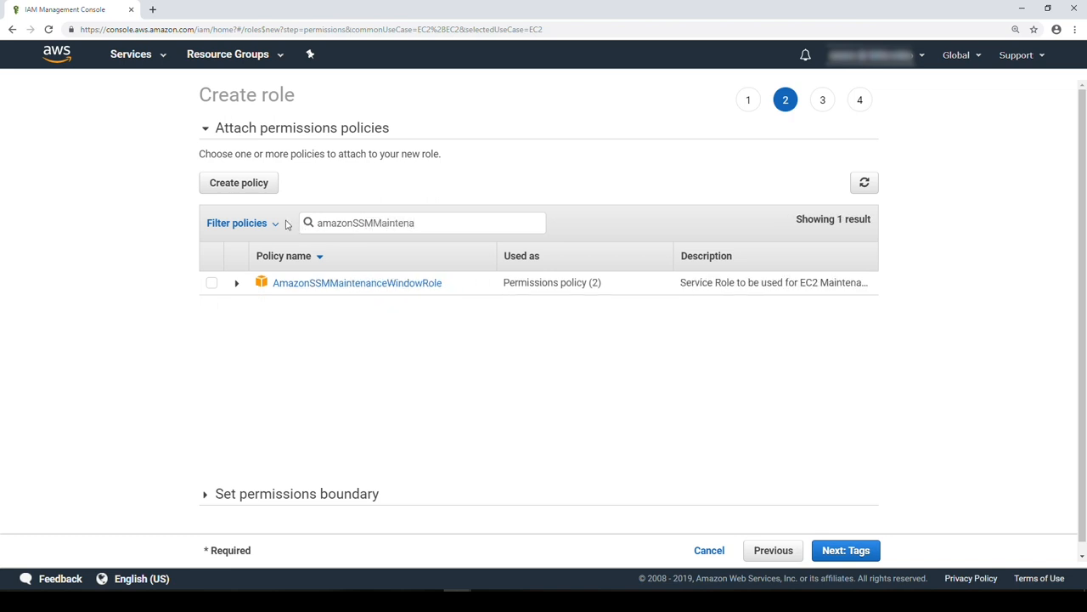
{"action": "left_click", "coordinate": [212, 282]}
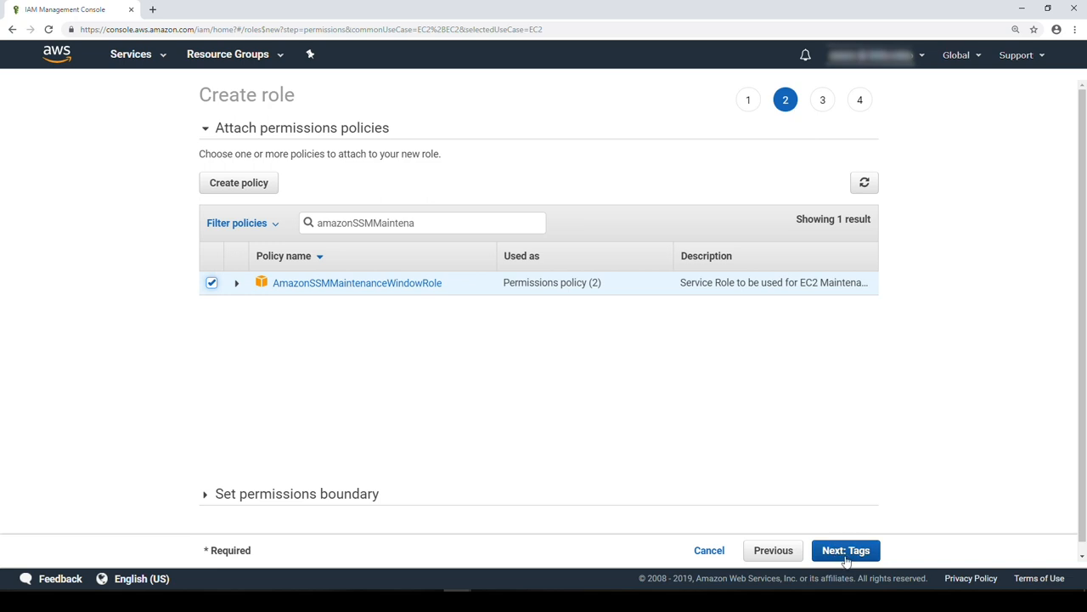
Skip tags, name the role SSMRoleAMICreation, and create it
{"action": "left_click", "coordinate": [845, 550]}
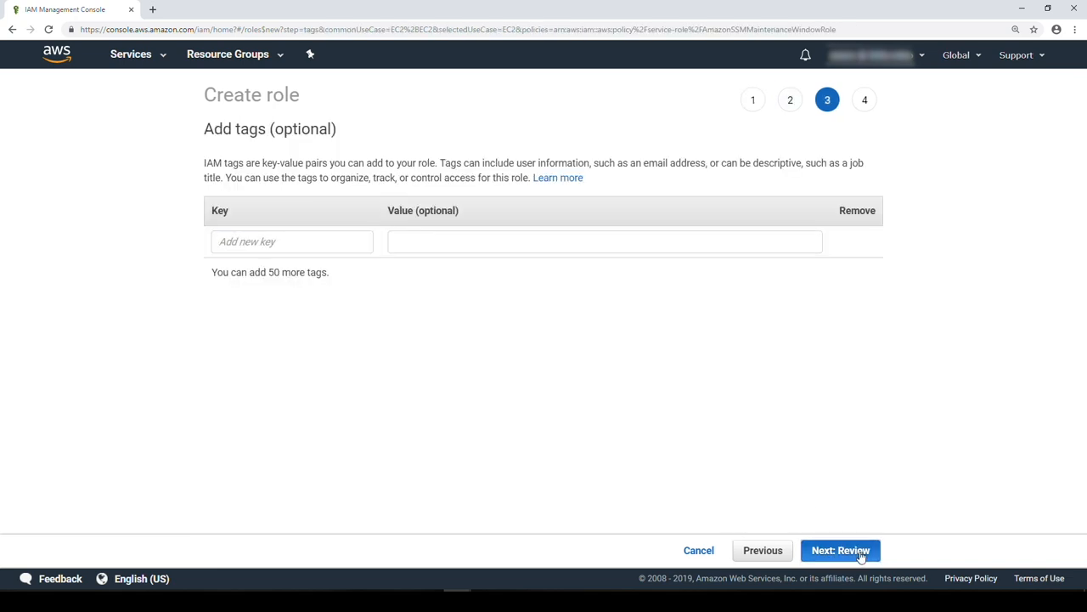
{"action": "left_click", "coordinate": [840, 550]}
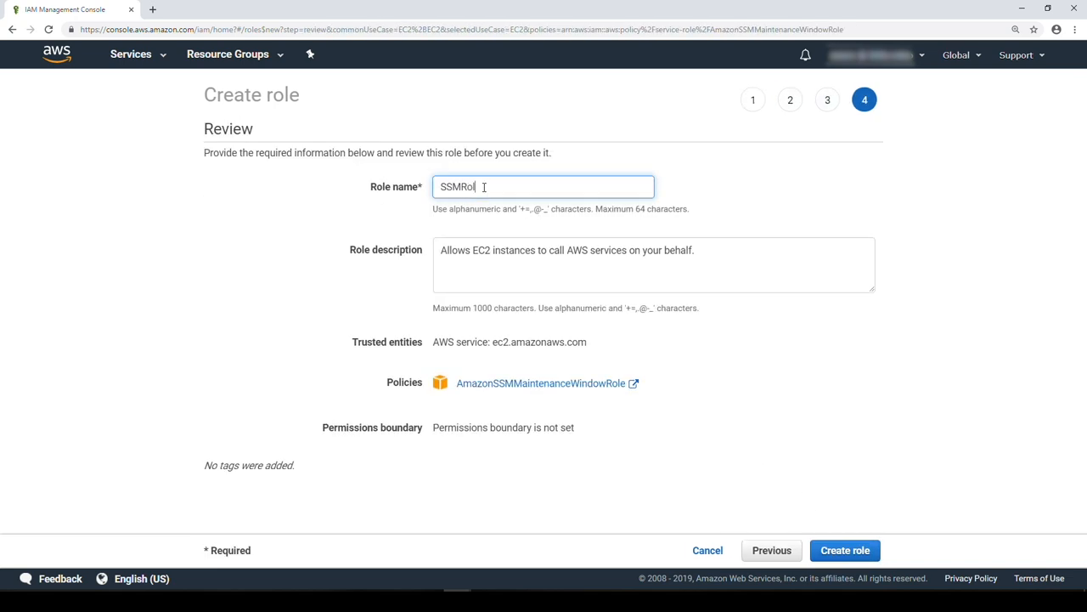
{"action": "type", "text": "eAMICr"}
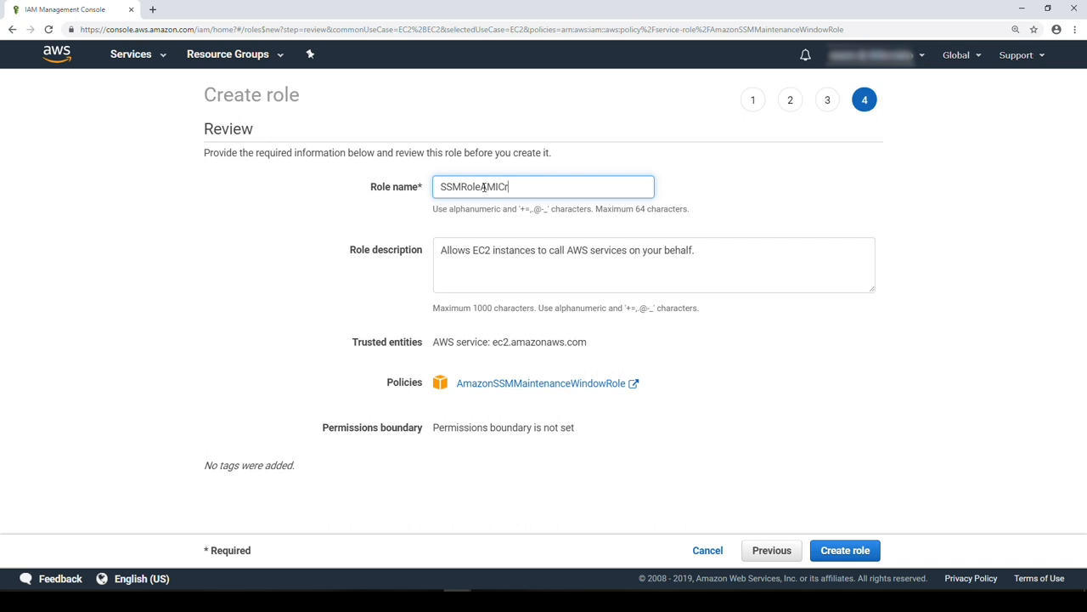
{"action": "type", "text": "eation"}
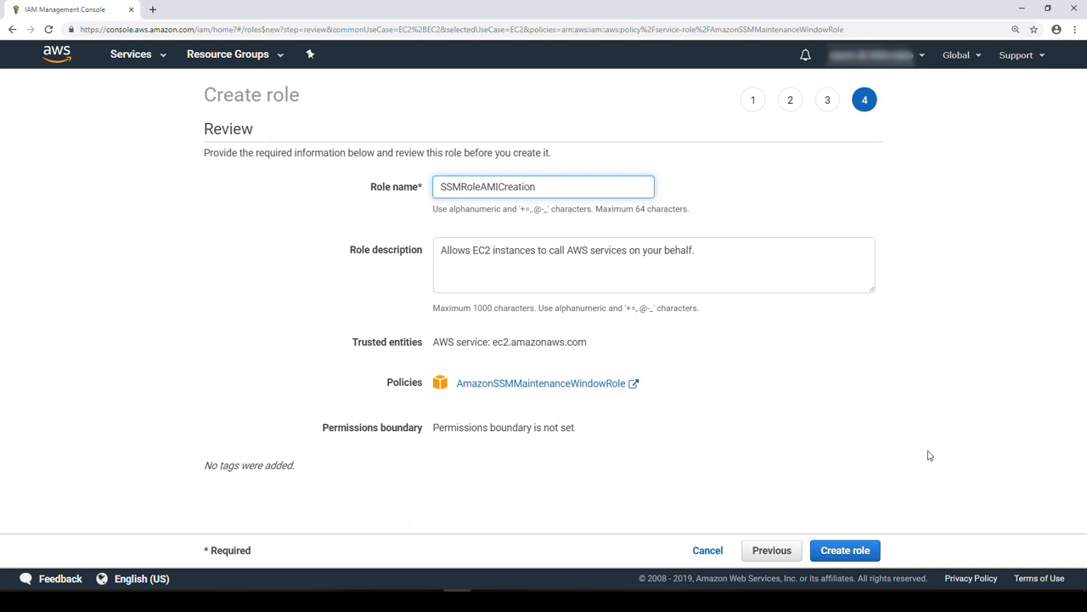
{"action": "left_click", "coordinate": [845, 550]}
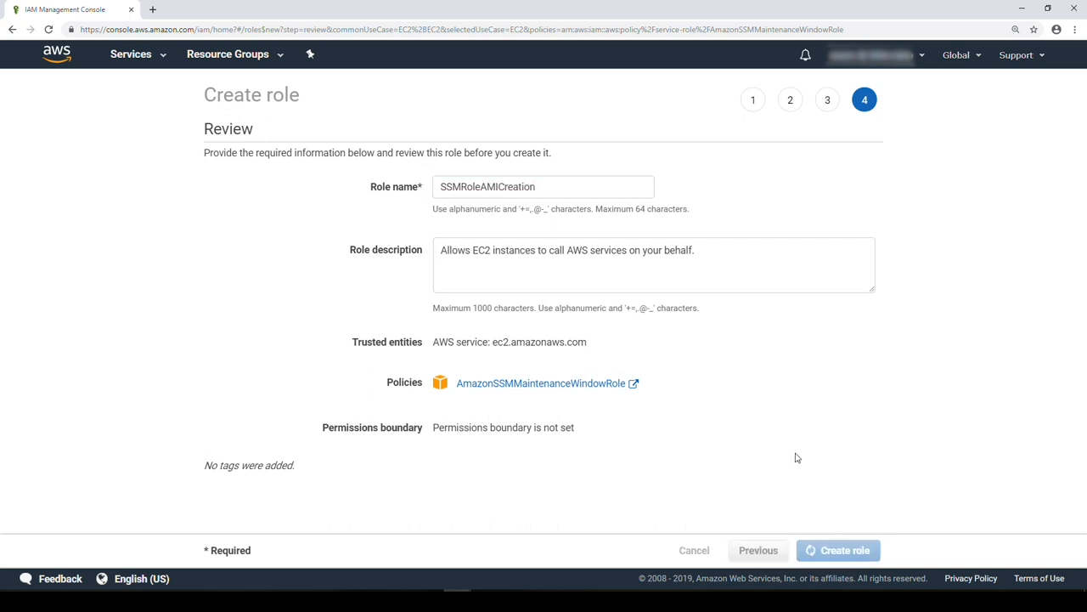
{"action": "left_click", "coordinate": [837, 550]}
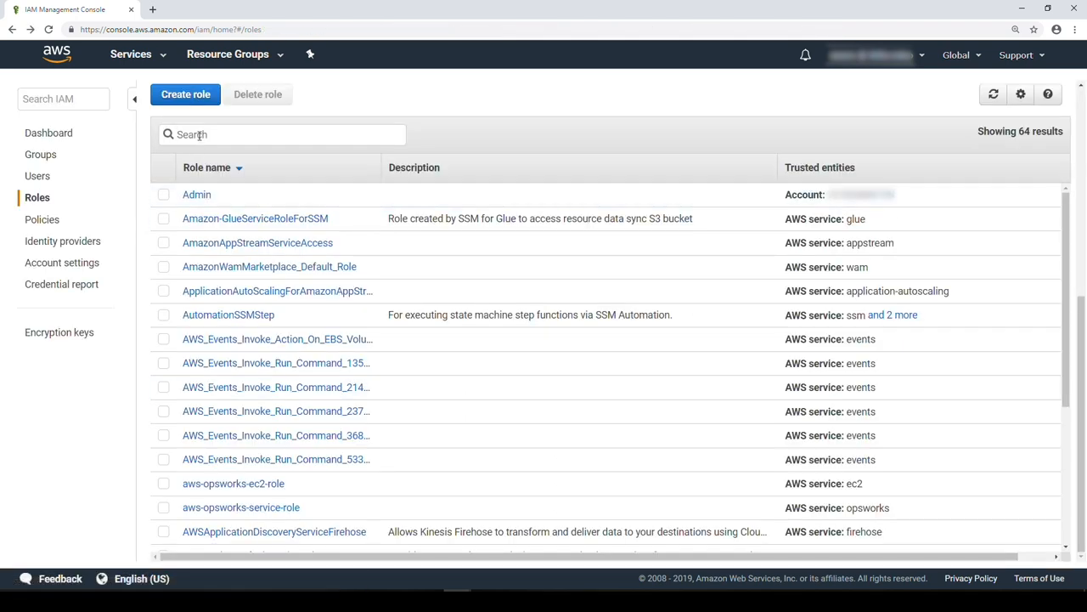
Filter roles by SSMRoleAMI and open the SSMRoleAMICreation role
{"action": "type", "text": "SSMRole"}
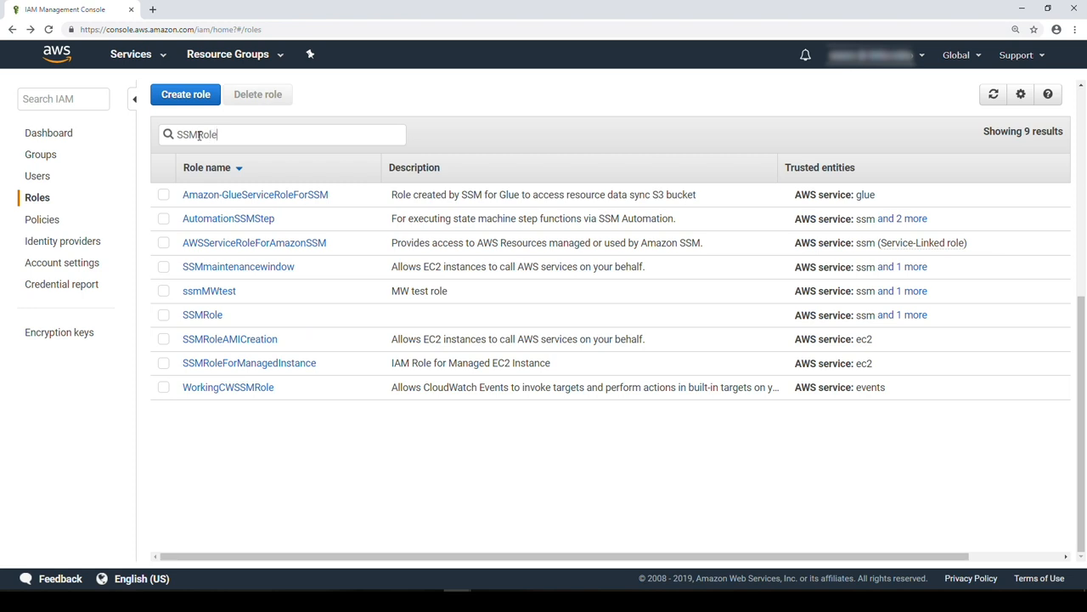
{"action": "type", "text": "AMI"}
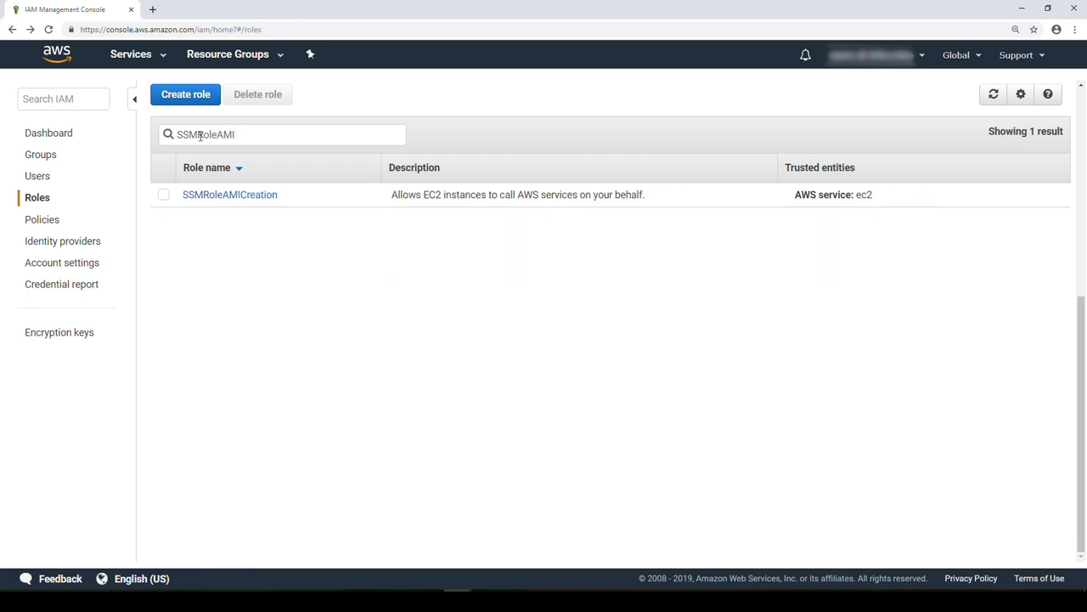
{"action": "left_click", "coordinate": [229, 194]}
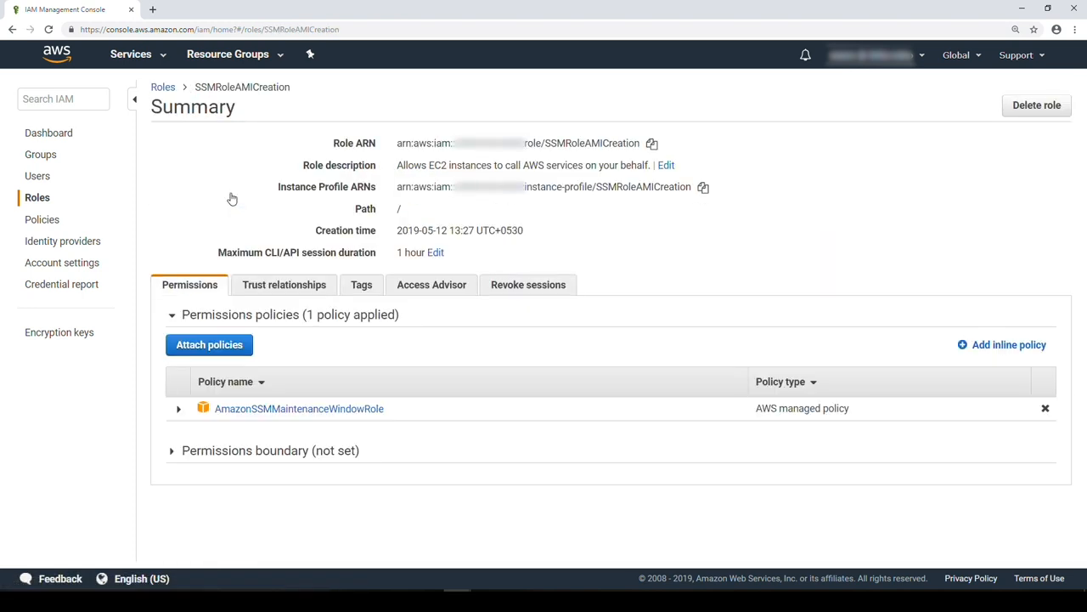
{"action": "left_click", "coordinate": [1009, 344]}
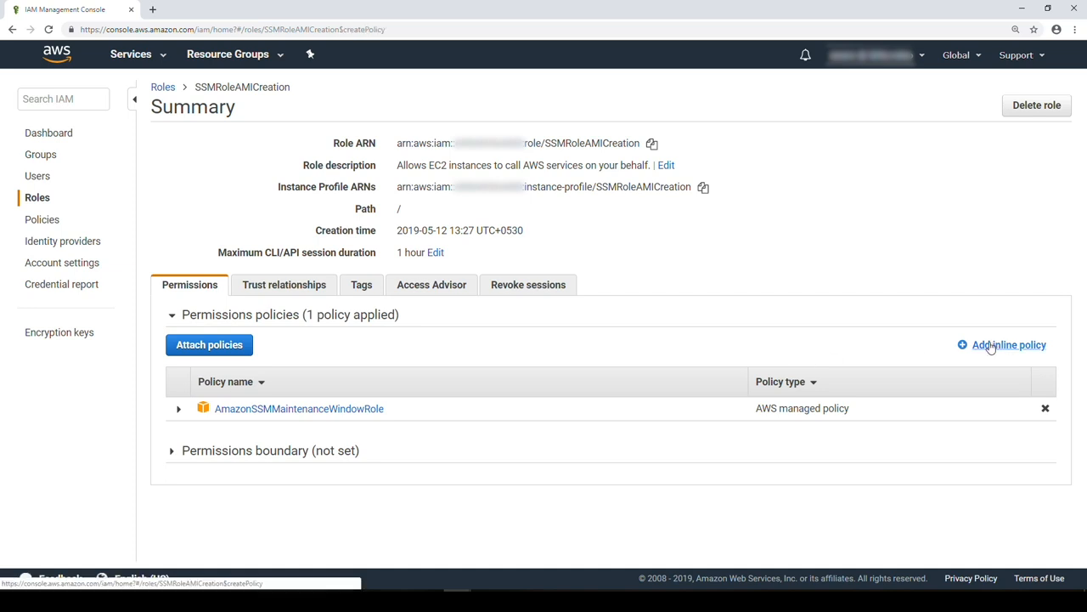
Build an inline EC2 policy allowing CreateImage, filter describe actions, and reach review
{"action": "left_click", "coordinate": [1009, 344]}
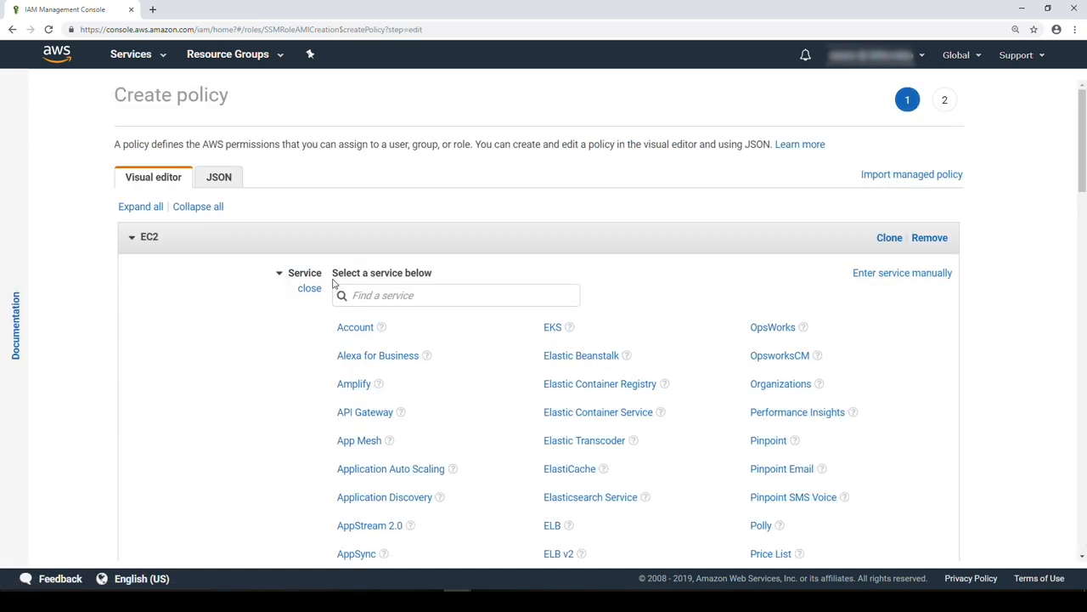
{"action": "type", "text": "ec2"}
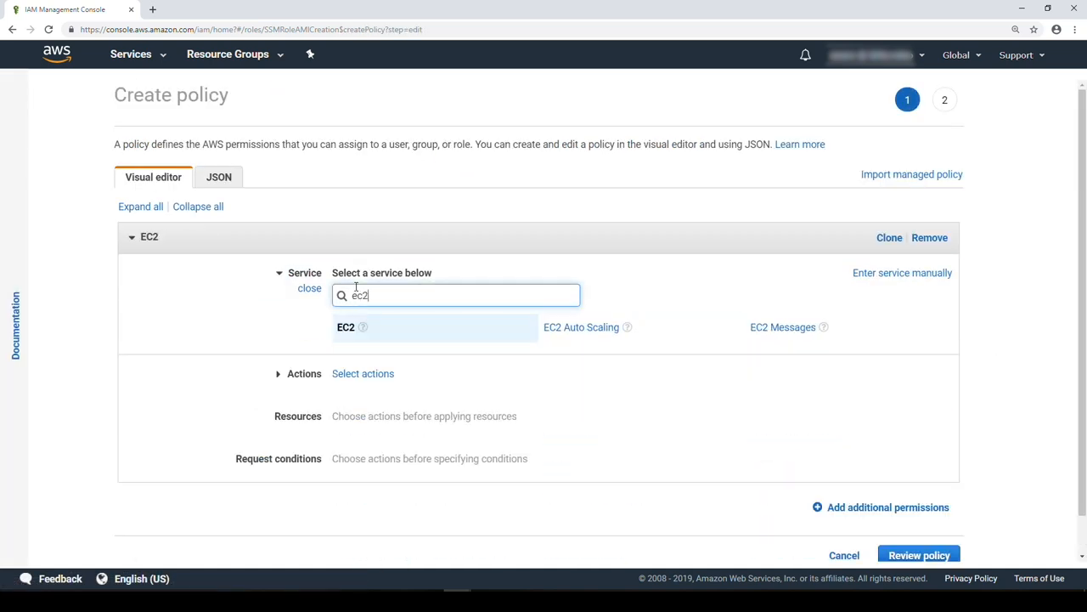
{"action": "left_click", "coordinate": [362, 327]}
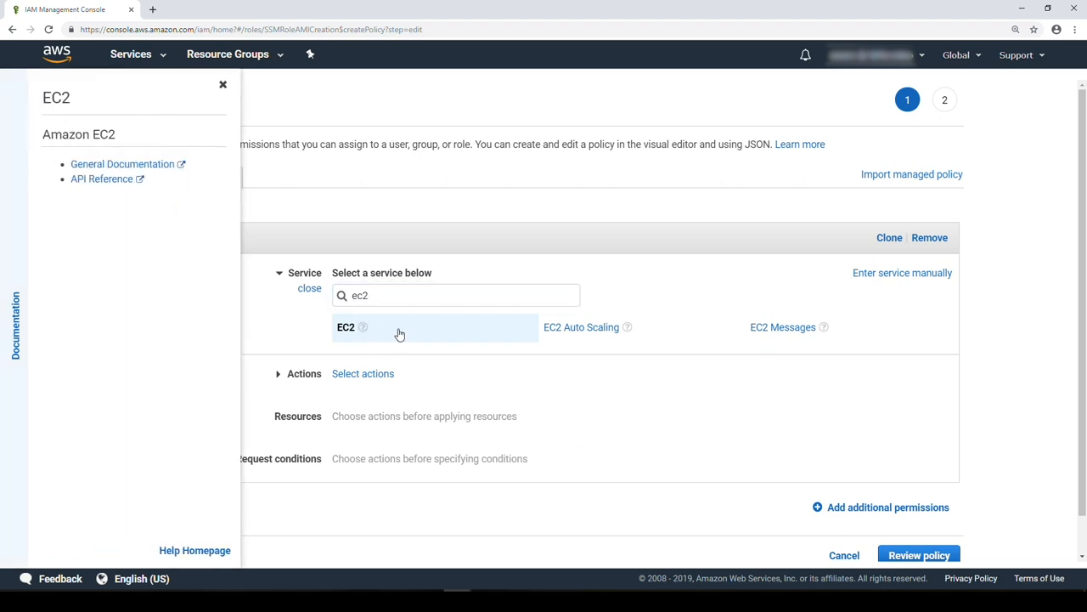
{"action": "left_click", "coordinate": [345, 327]}
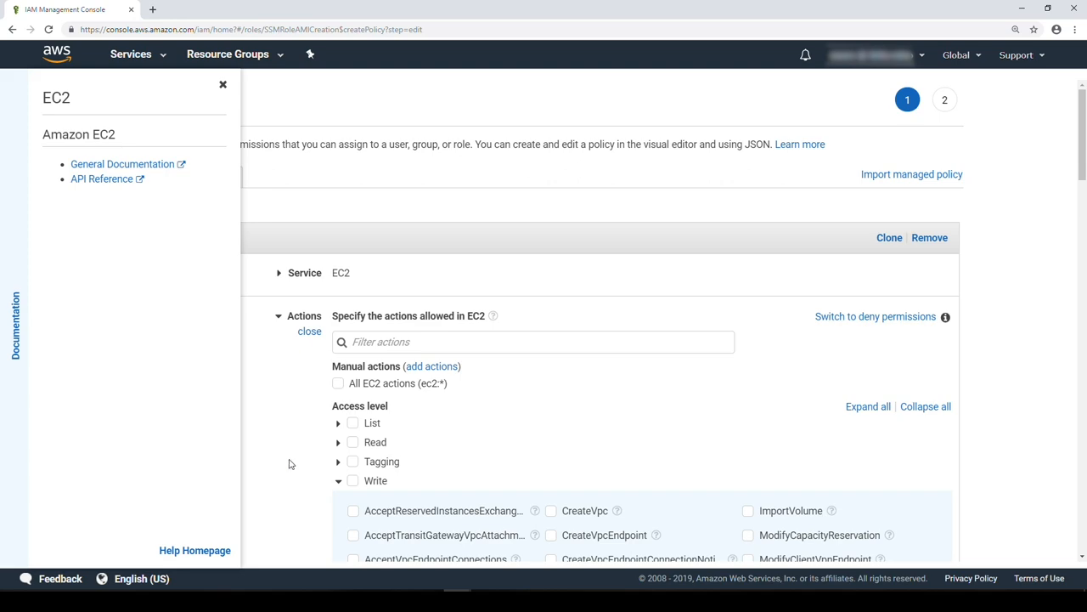
{"action": "scroll", "scroll_direction": "down", "scroll_amount": 3}
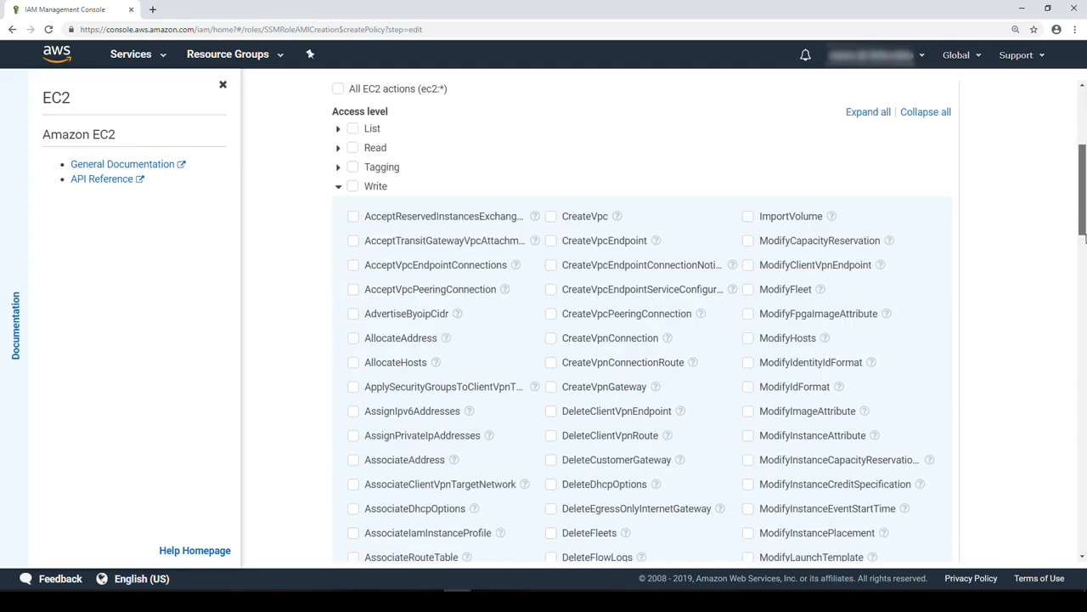
{"action": "scroll", "scroll_direction": "down", "scroll_amount": 3}
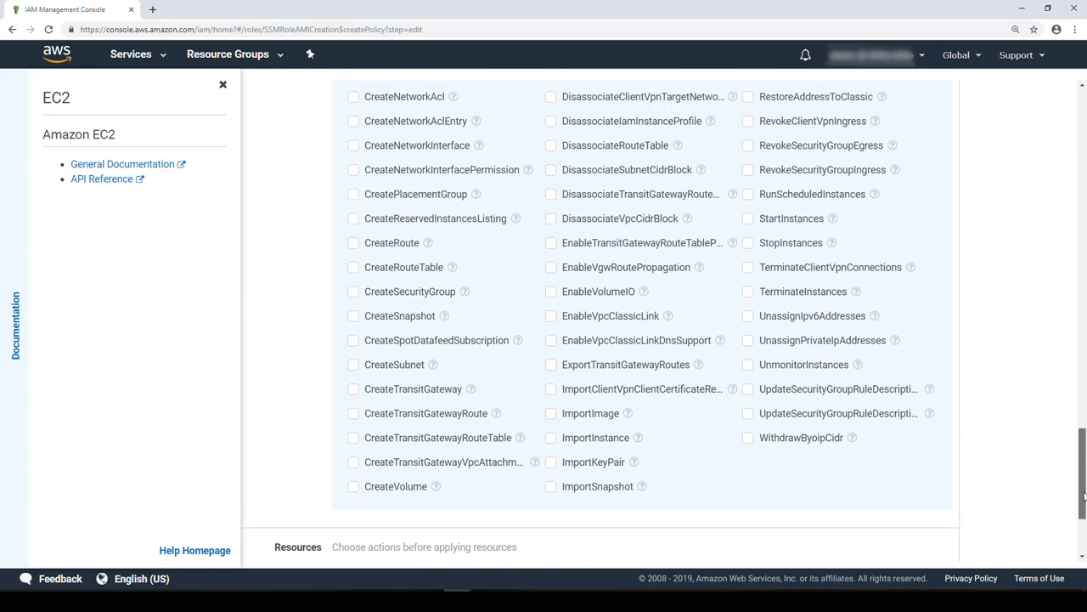
{"action": "scroll", "scroll_direction": "up", "scroll_amount": 3}
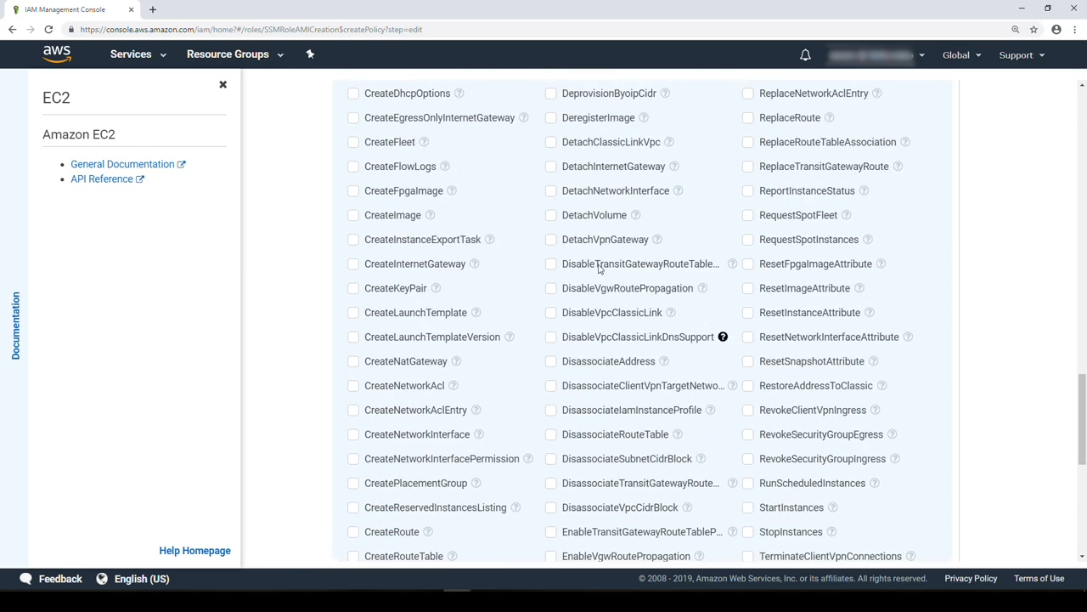
{"action": "scroll", "scroll_direction": "down", "scroll_amount": 3}
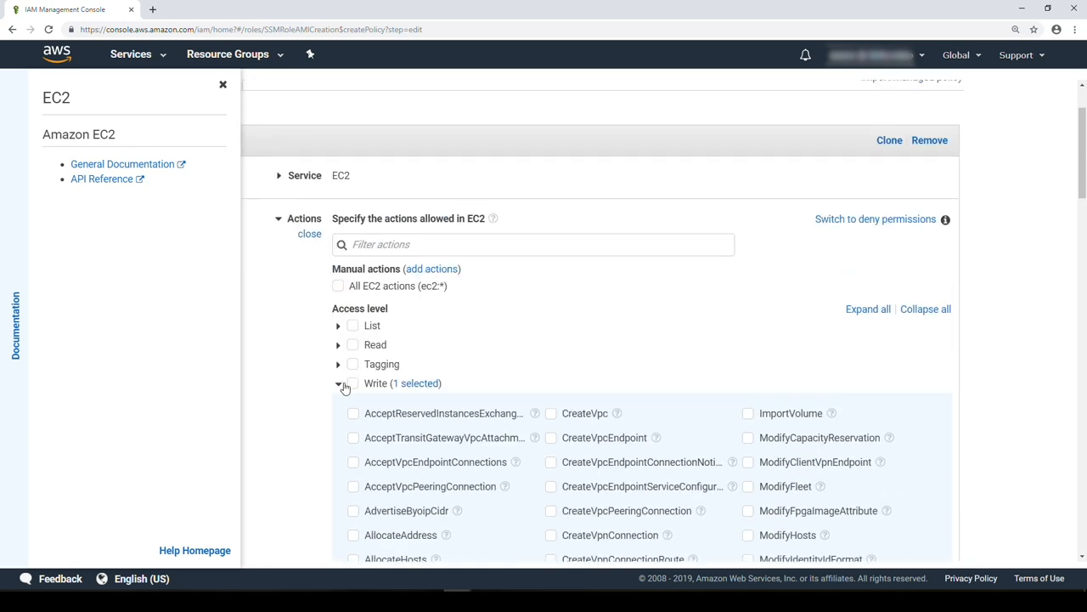
{"action": "left_click", "coordinate": [338, 344]}
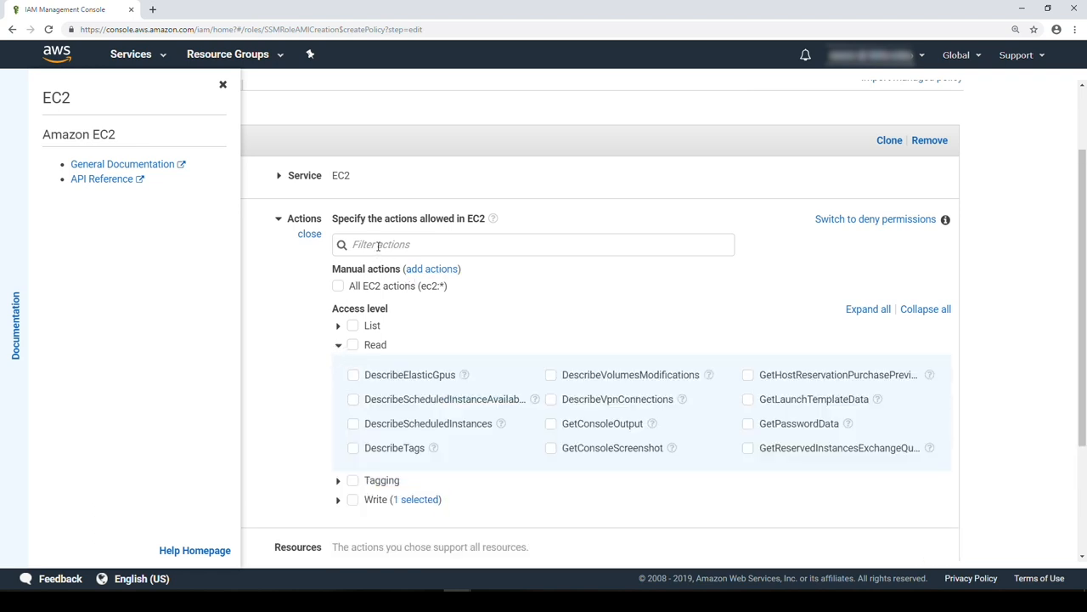
{"action": "type", "text": "describeimag"}
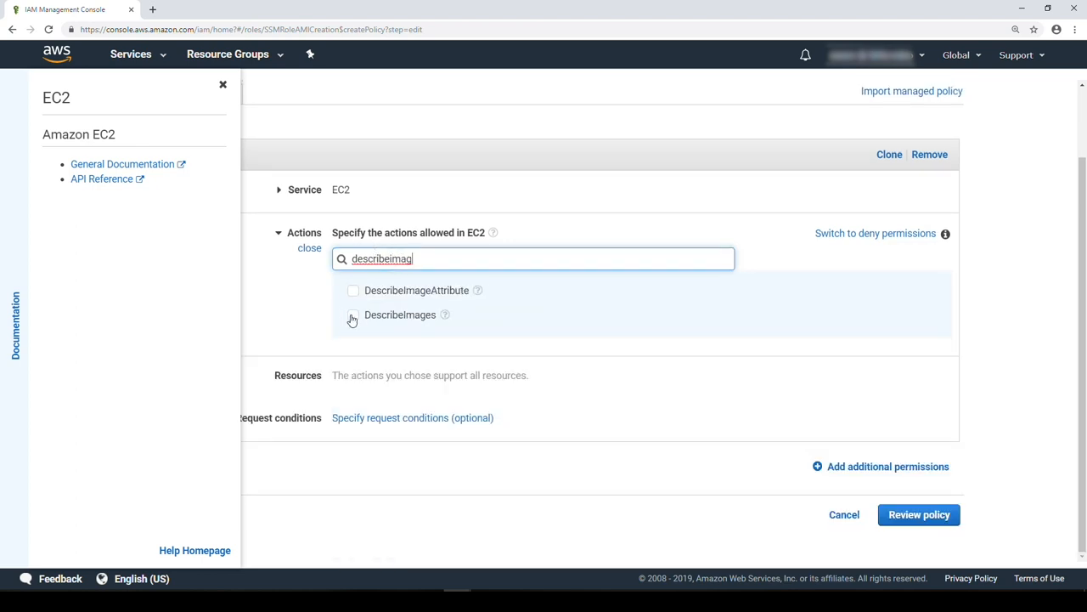
{"action": "left_click", "coordinate": [918, 514]}
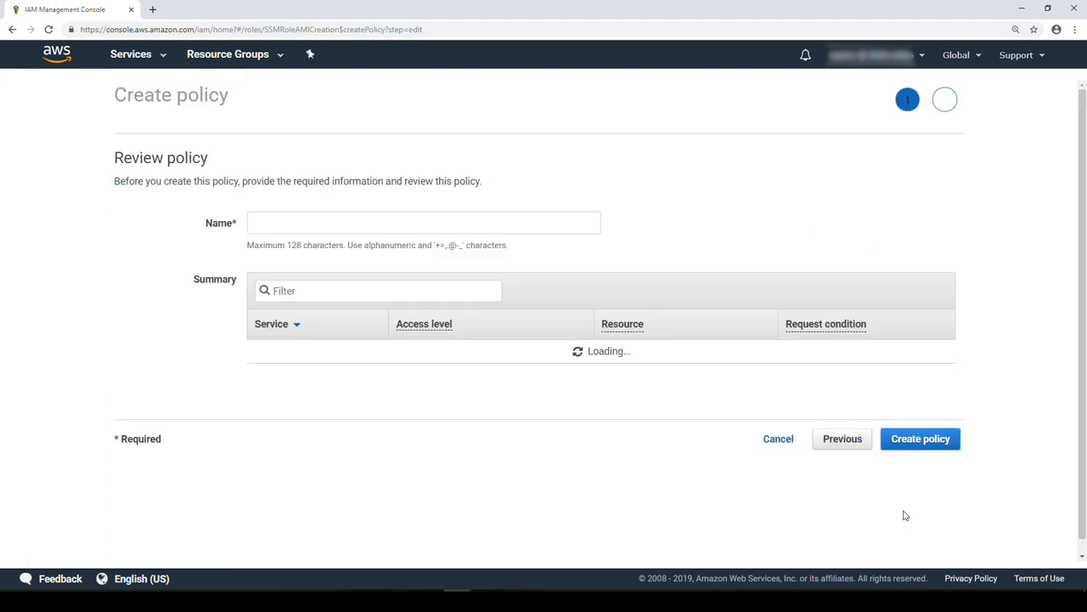
Name the inline policy 'createami' and create it
{"action": "left_click", "coordinate": [424, 222]}
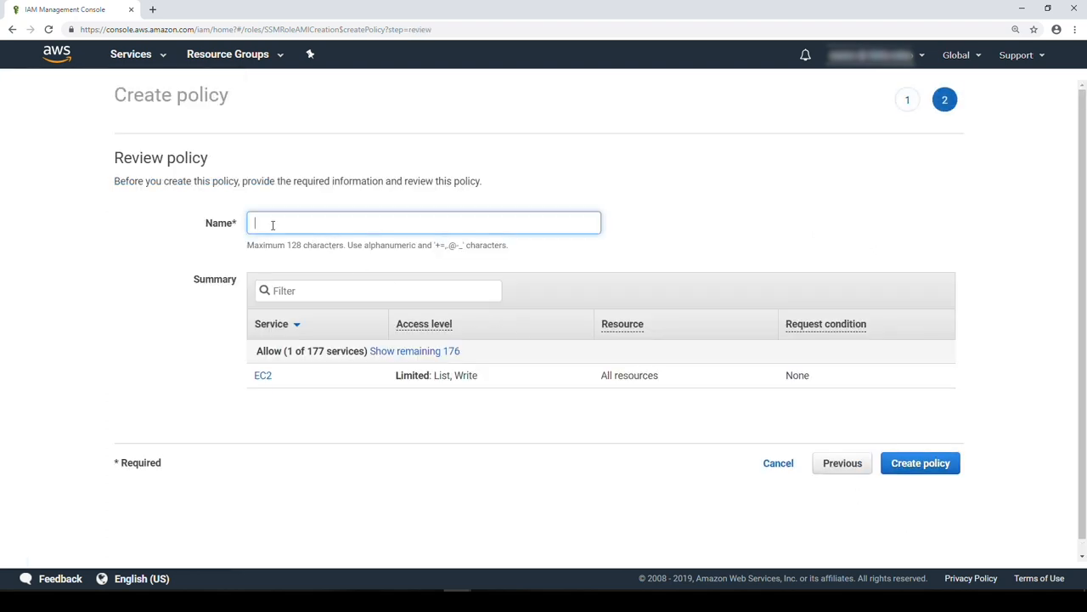
{"action": "type", "text": "creat"}
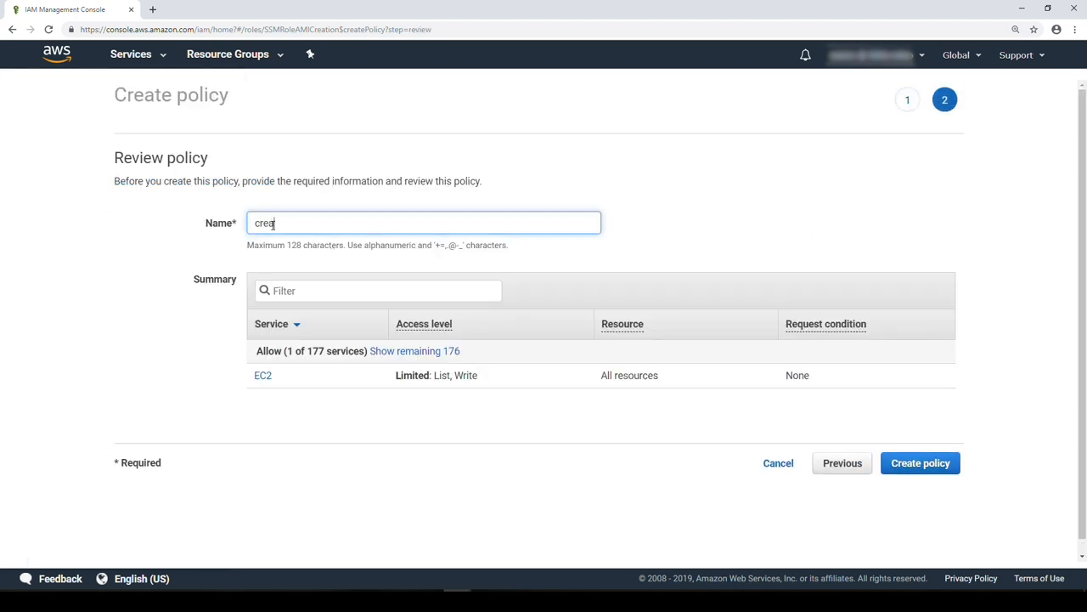
{"action": "type", "text": "ami"}
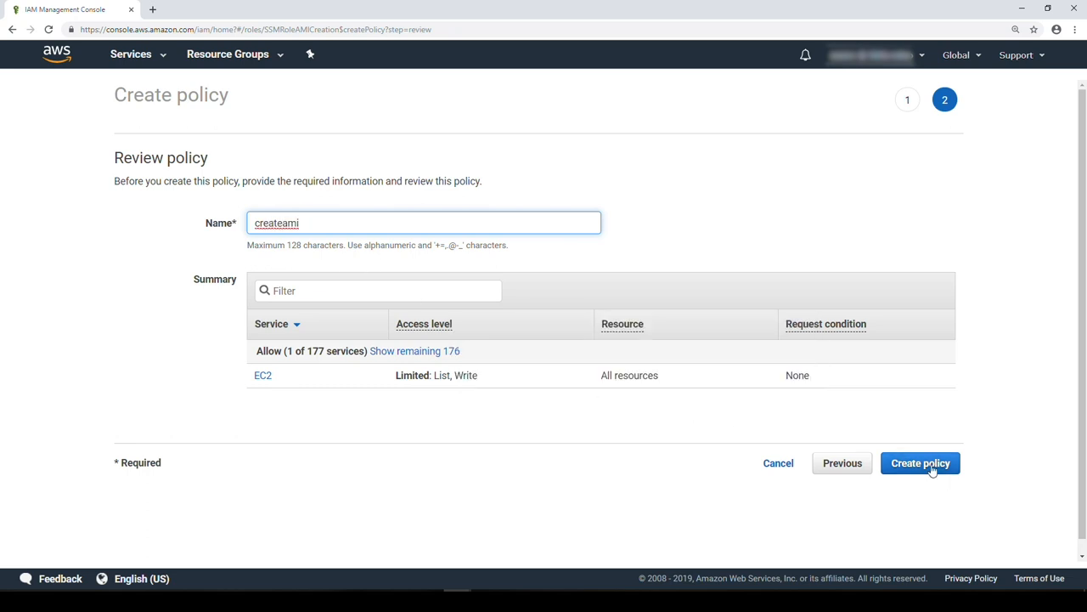
{"action": "left_click", "coordinate": [920, 463]}
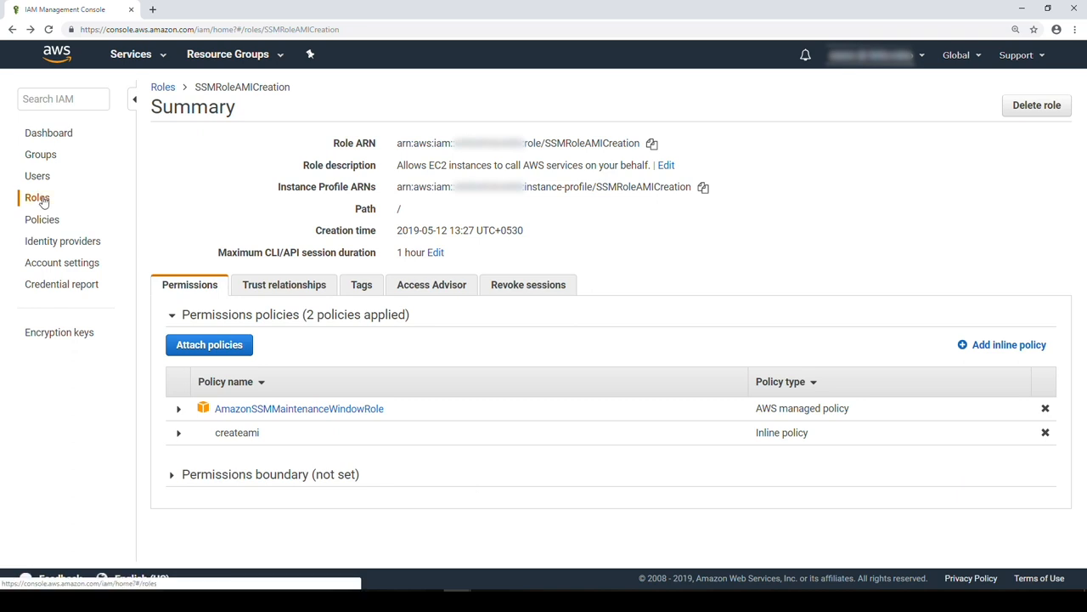
Find and reopen the SSMRoleAMICreation role from the roles list
{"action": "left_click", "coordinate": [36, 198]}
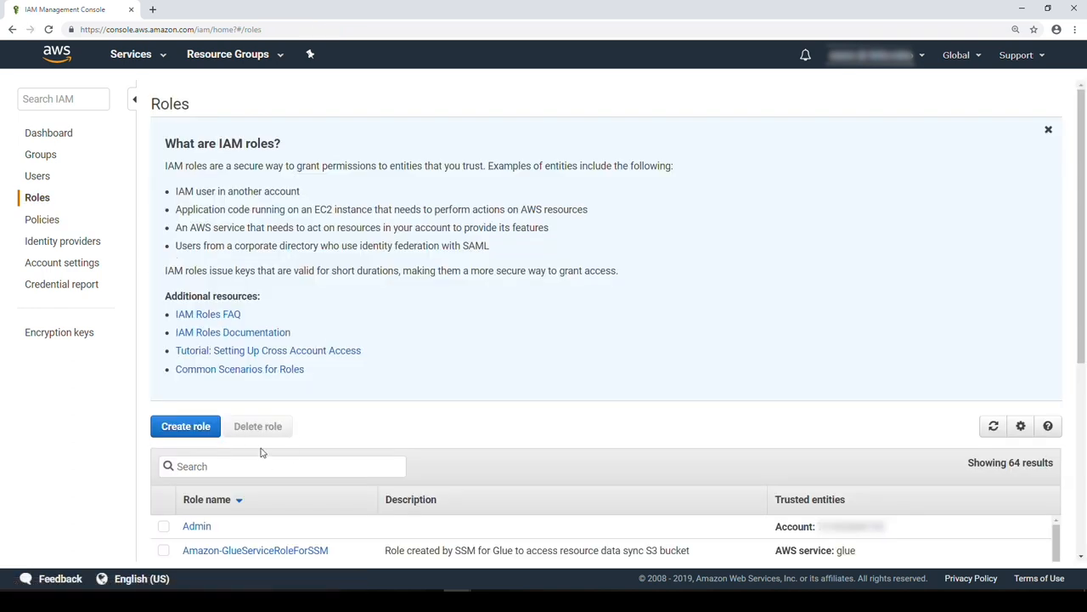
{"action": "type", "text": "SSM"}
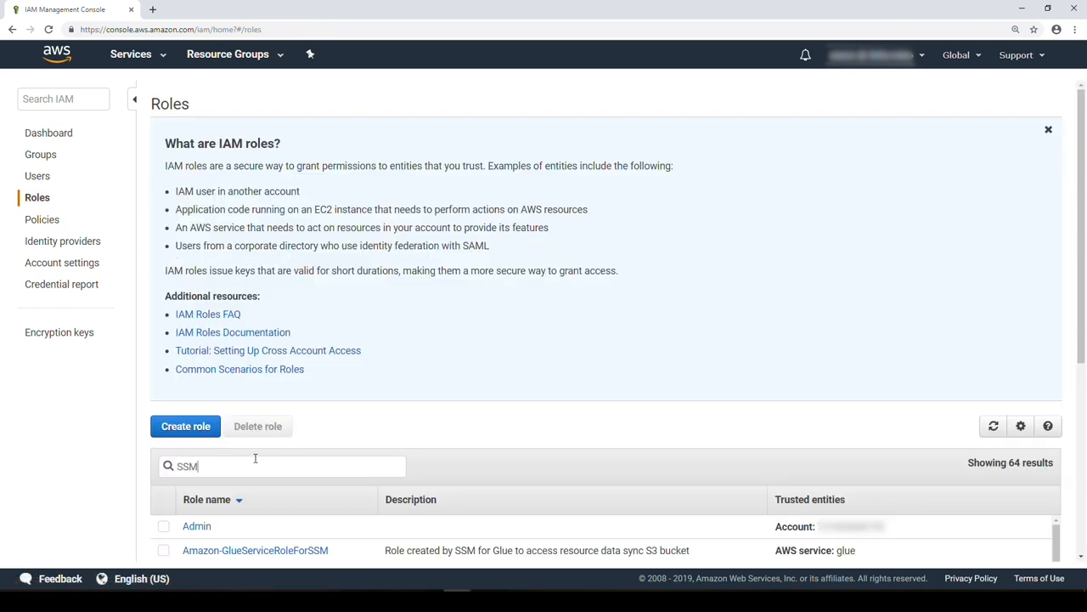
{"action": "type", "text": "ro"}
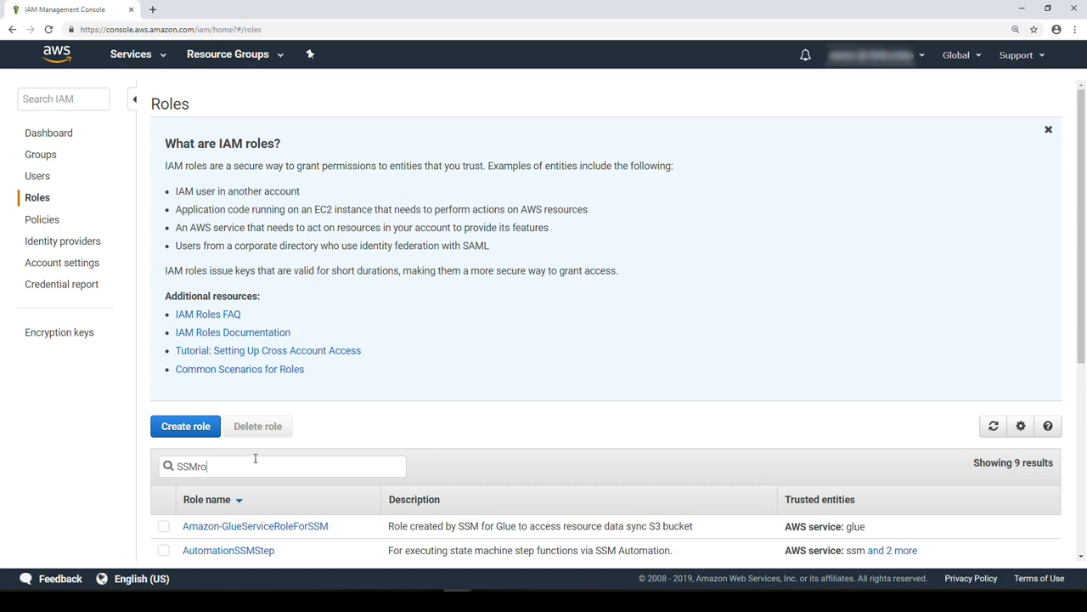
{"action": "type", "text": "leAMI"}
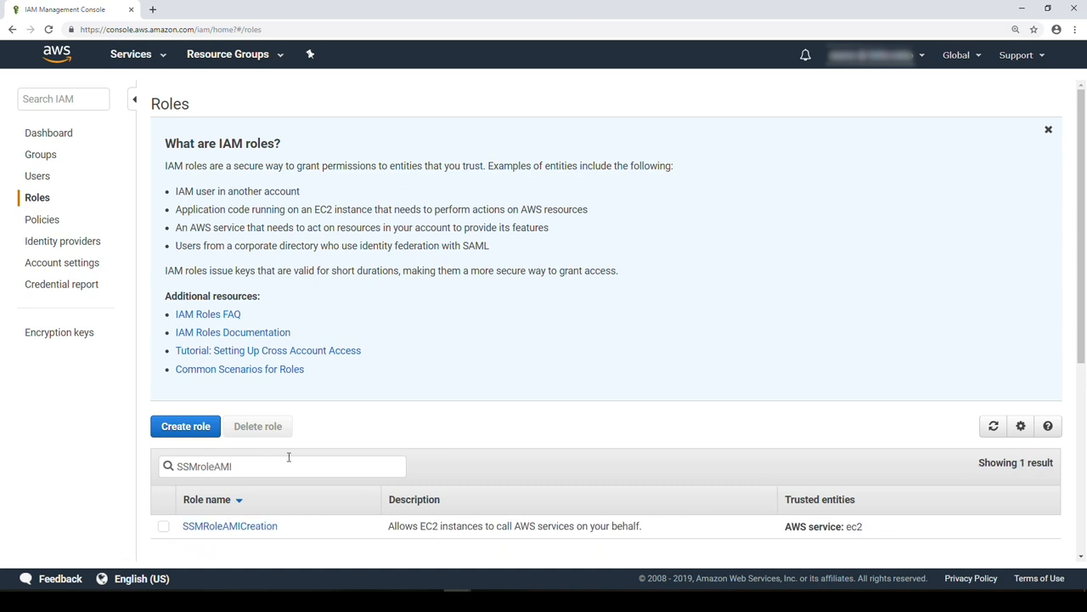
{"action": "left_click", "coordinate": [230, 525]}
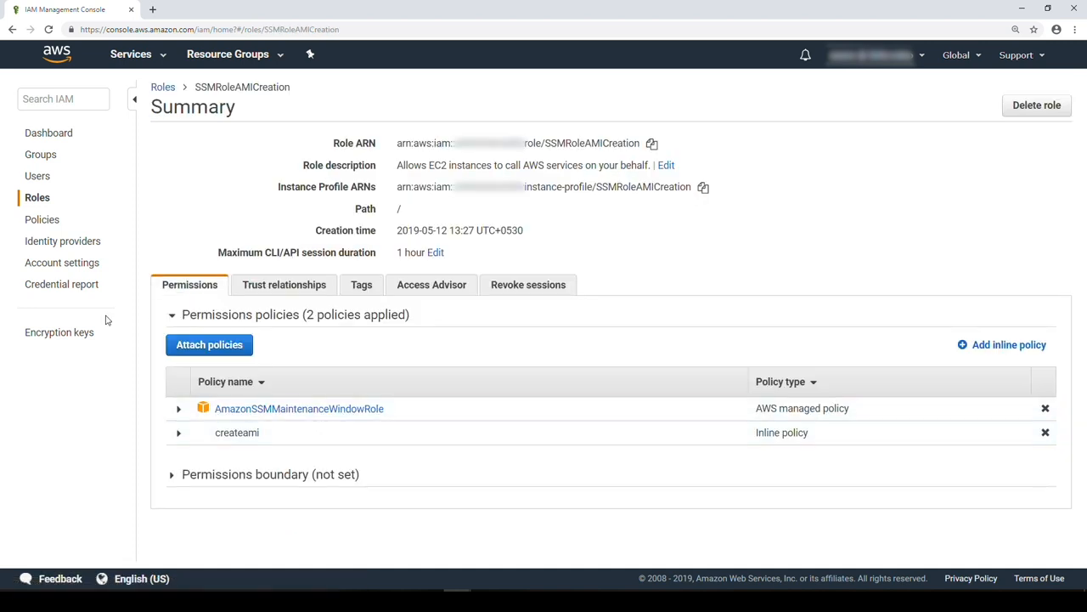
Add ssm.amazonaws.com to the role's trust policy and save it
{"action": "left_click", "coordinate": [284, 284]}
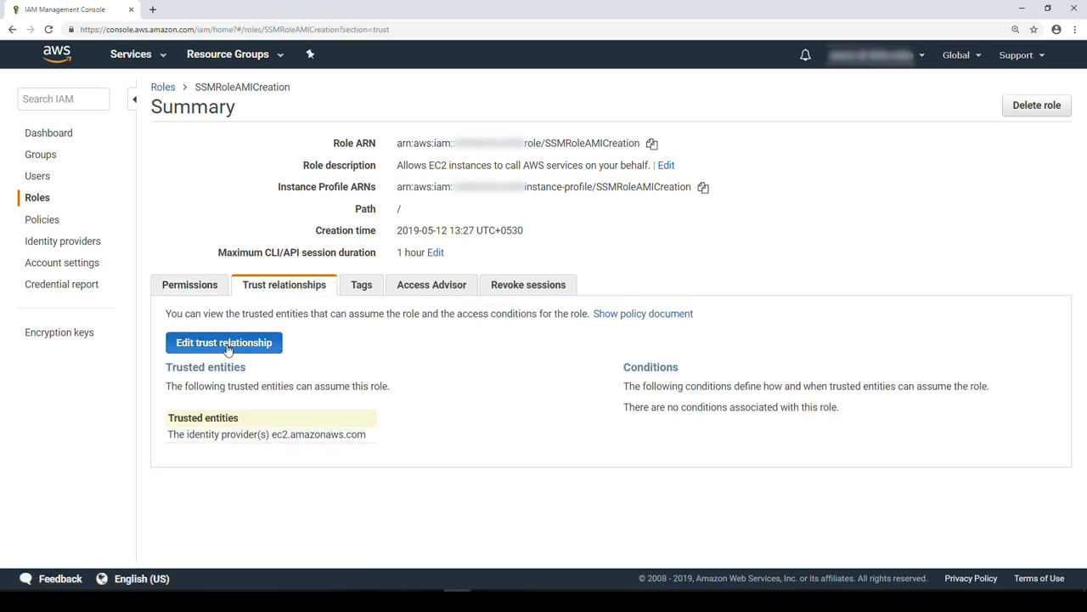
{"action": "left_click", "coordinate": [223, 342]}
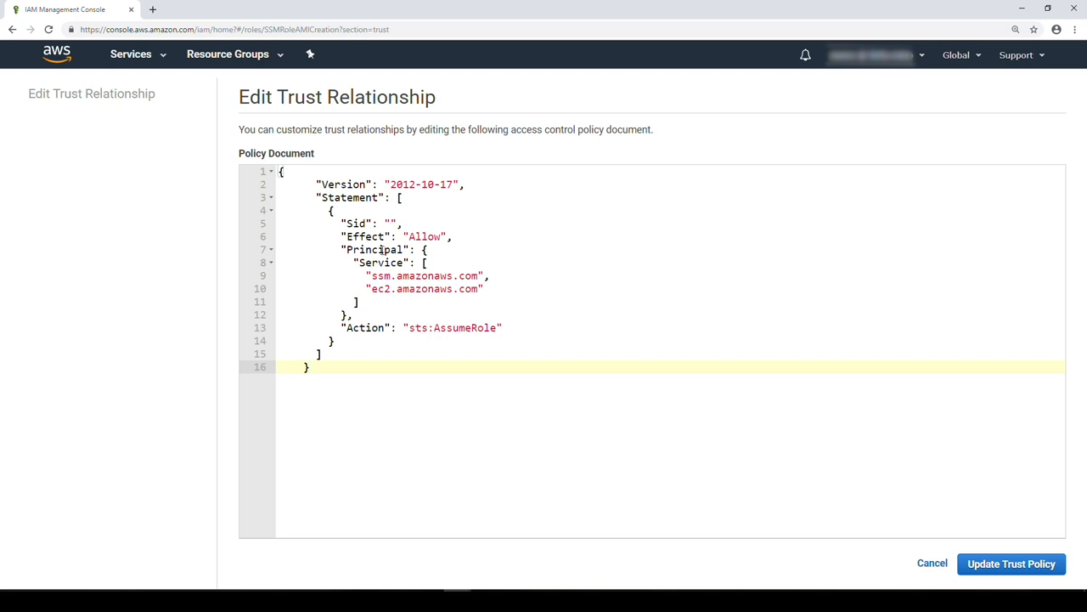
{"action": "left_click", "coordinate": [491, 275]}
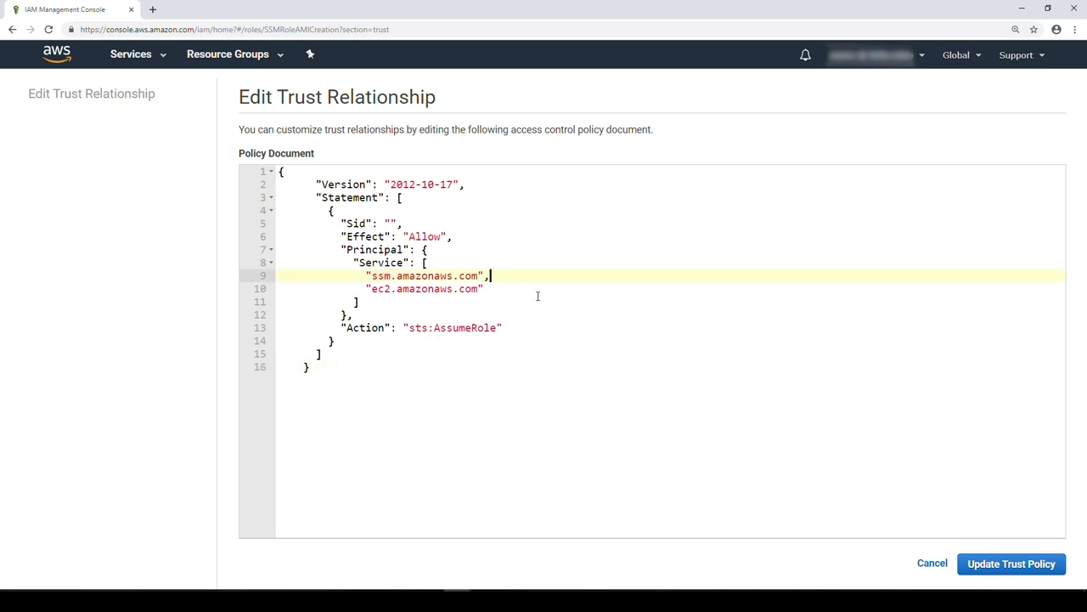
{"action": "left_click", "coordinate": [1011, 563]}
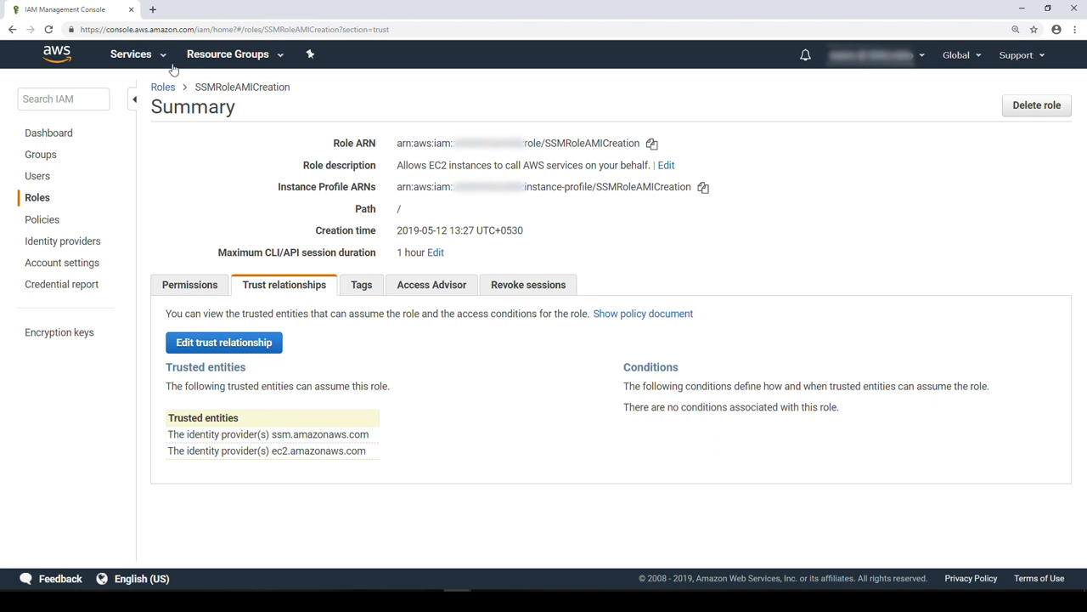
Search services for Systems Manager and go to Maintenance Windows
{"action": "left_click", "coordinate": [130, 54]}
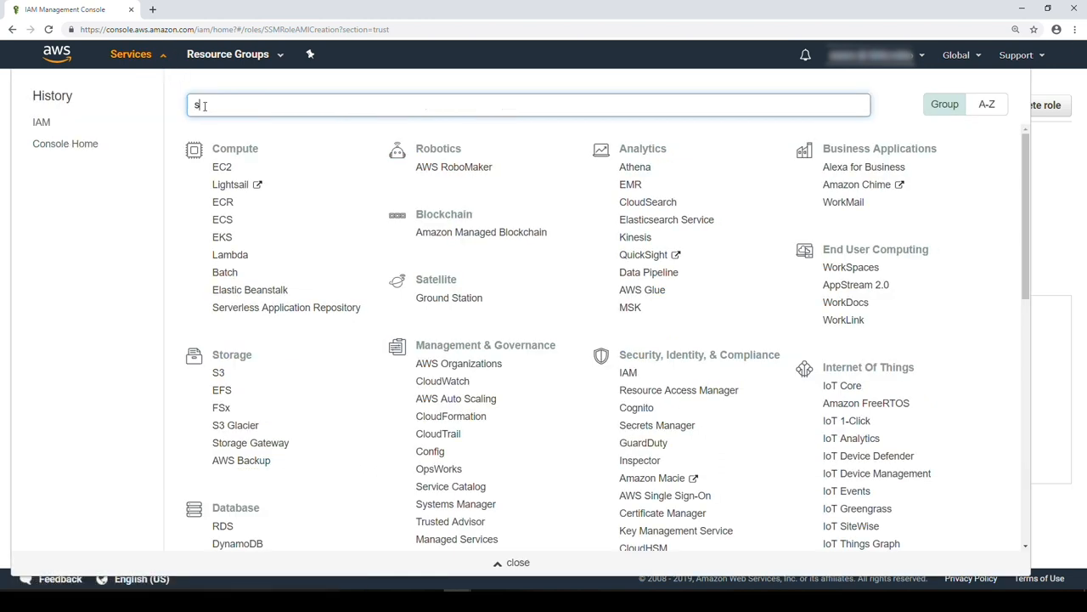
{"action": "type", "text": "ystems"}
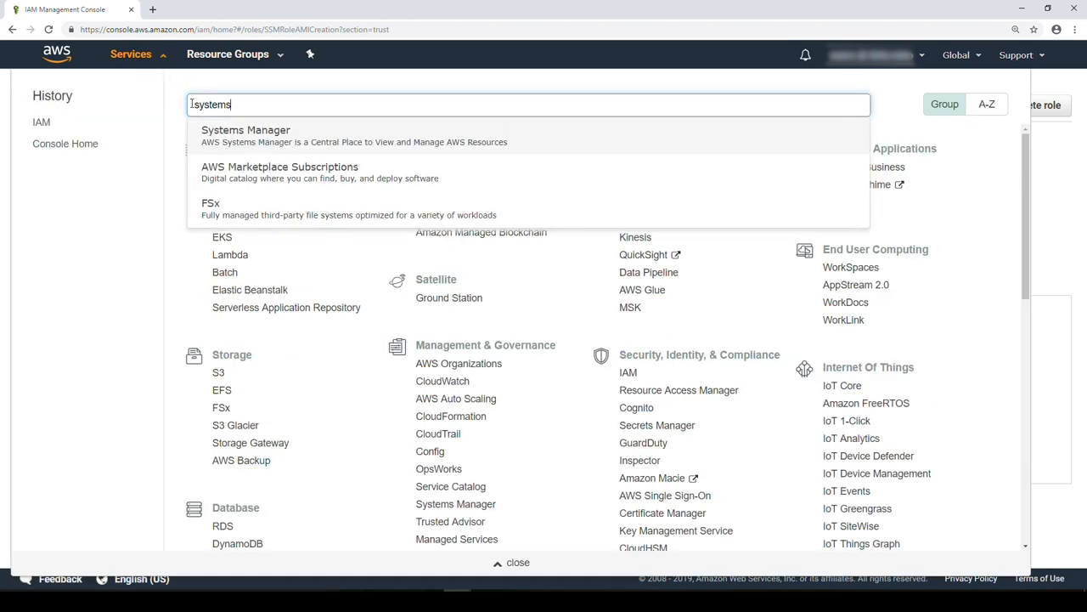
{"action": "left_click", "coordinate": [246, 130]}
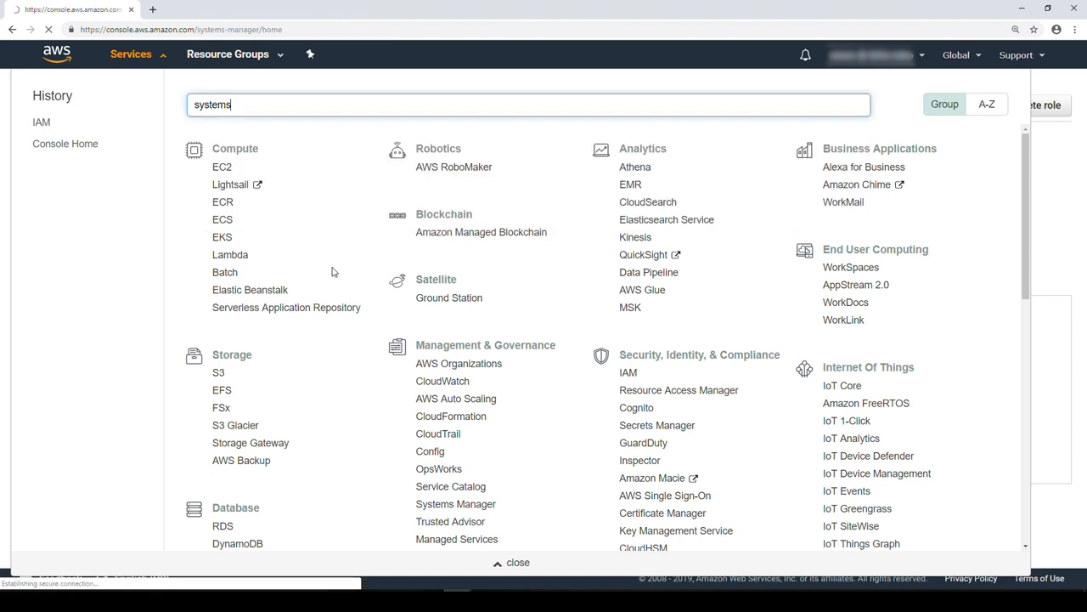
{"action": "left_click", "coordinate": [455, 504]}
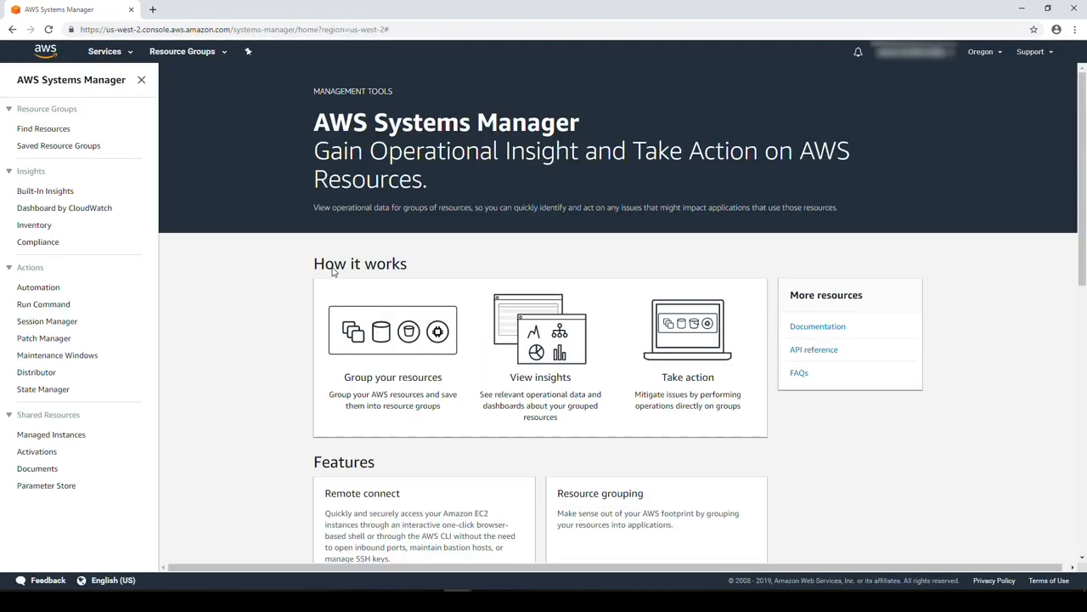
{"action": "mouse_move", "coordinate": [57, 354]}
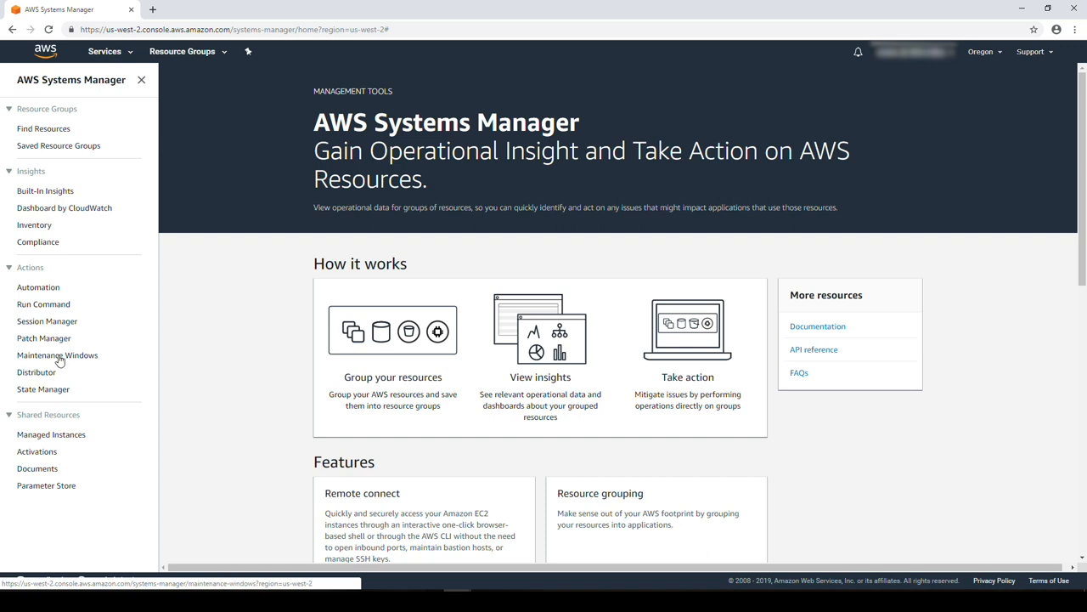
{"action": "left_click", "coordinate": [57, 354]}
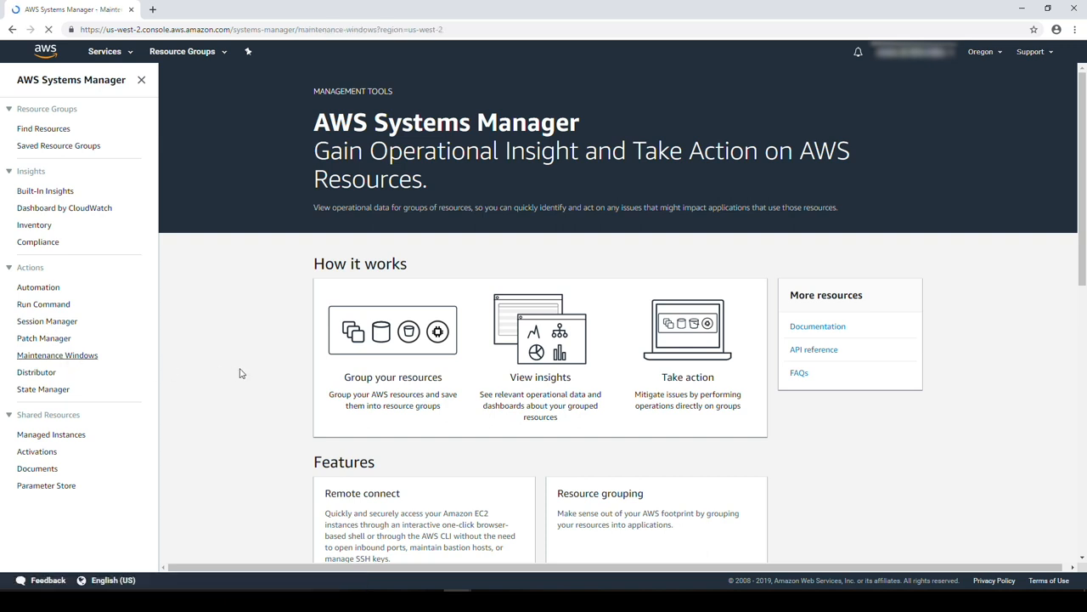
Begin window AMICreation, described 'Creates AMI Backup every second day of the week'
{"action": "left_click", "coordinate": [57, 354]}
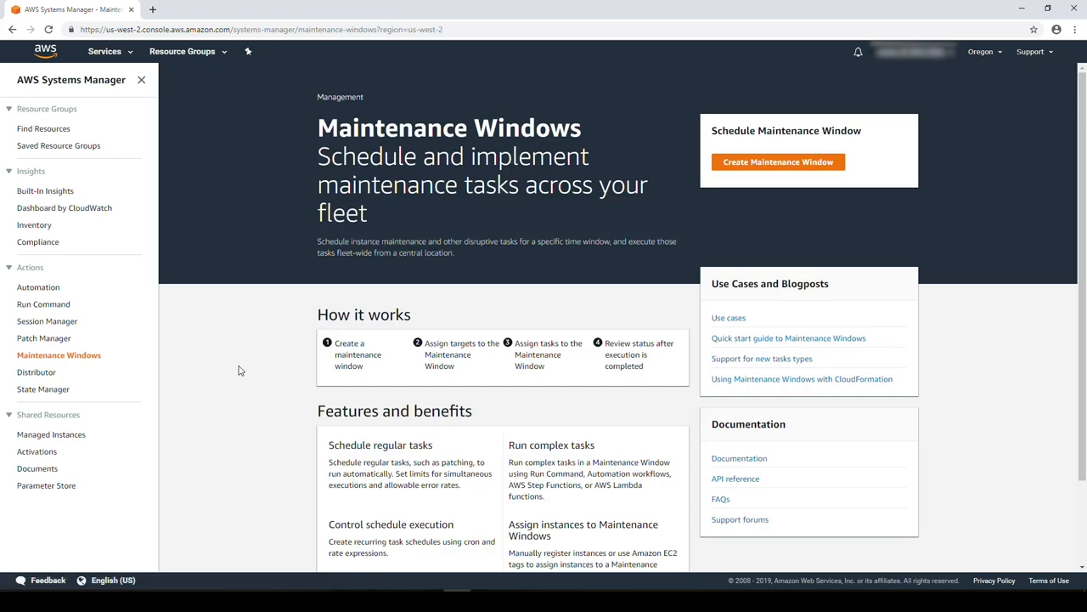
{"action": "left_click", "coordinate": [777, 162]}
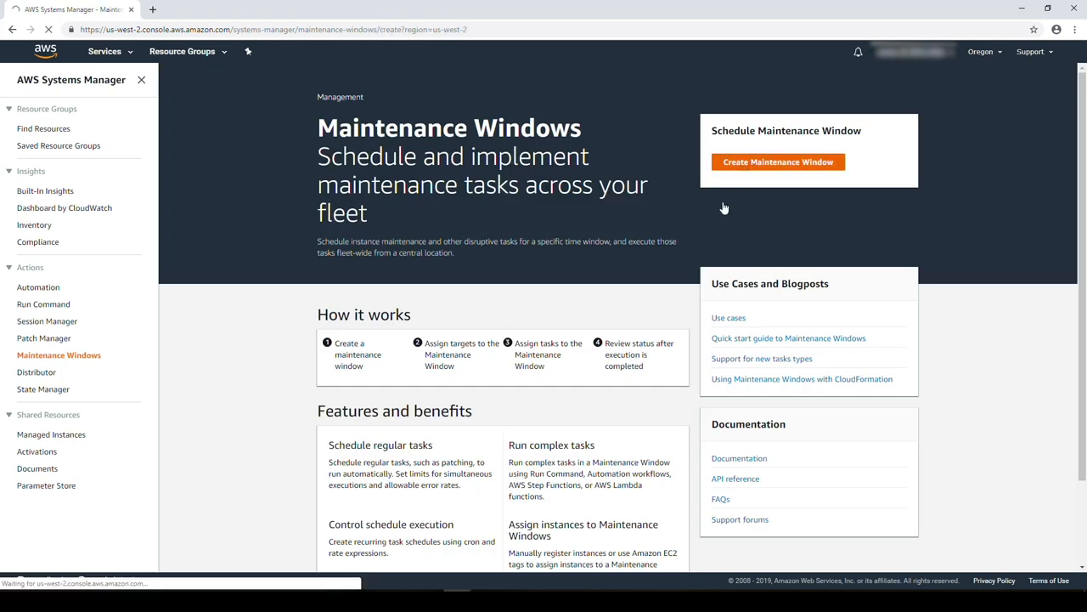
{"action": "left_click", "coordinate": [778, 161]}
{"action": "type", "text": "Creates AMI Backup"}
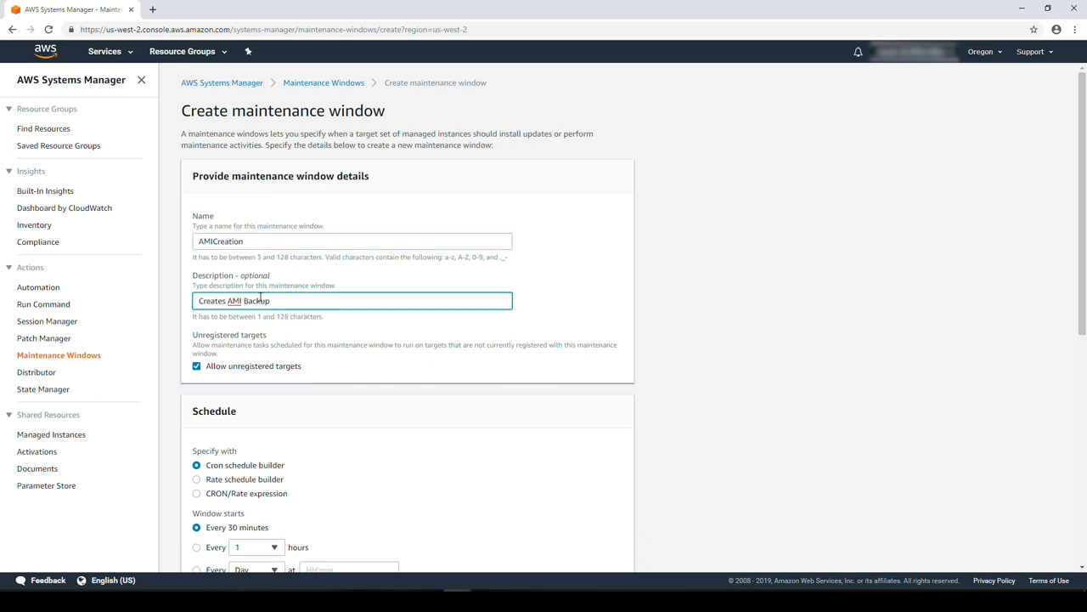
{"action": "type", "text": "every second day of"}
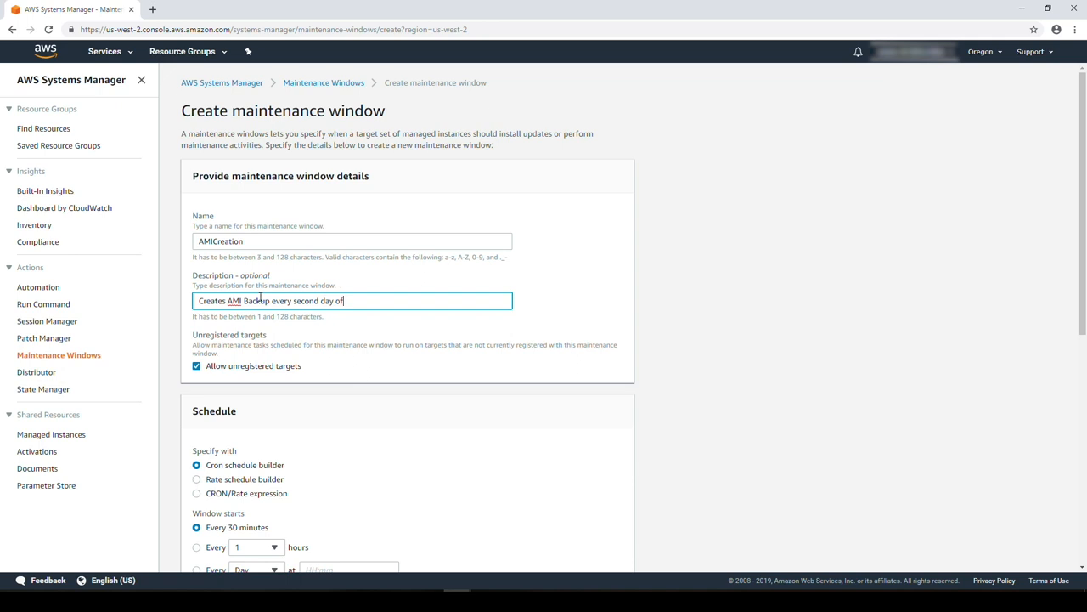
{"action": "type", "text": "the week"}
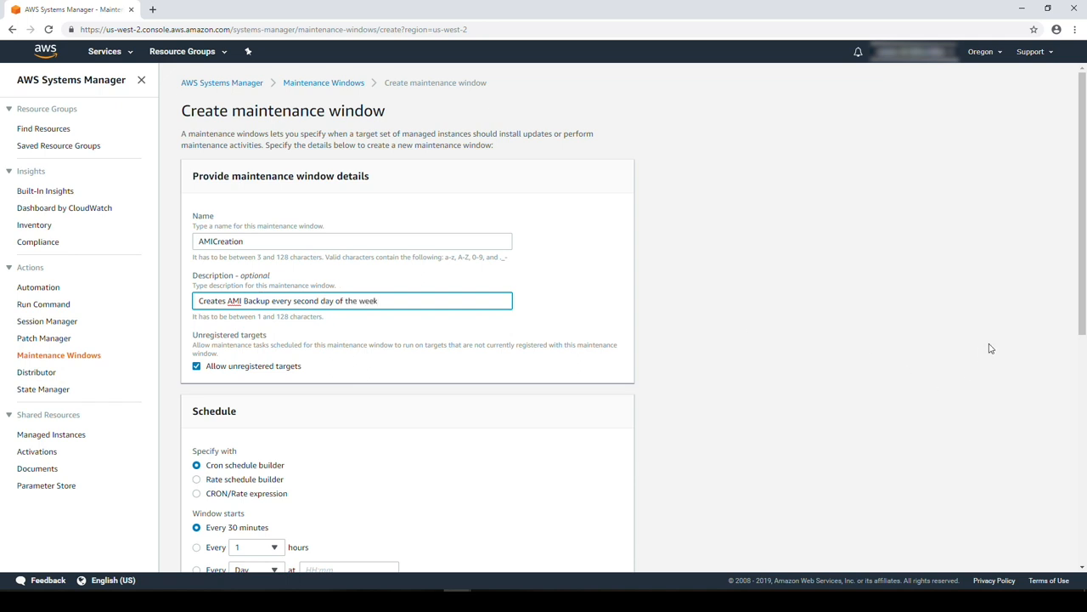
Schedule the window for Tuesdays at 12:00 with a 2-hour duration
{"action": "scroll", "scroll_direction": "down", "scroll_amount": 3}
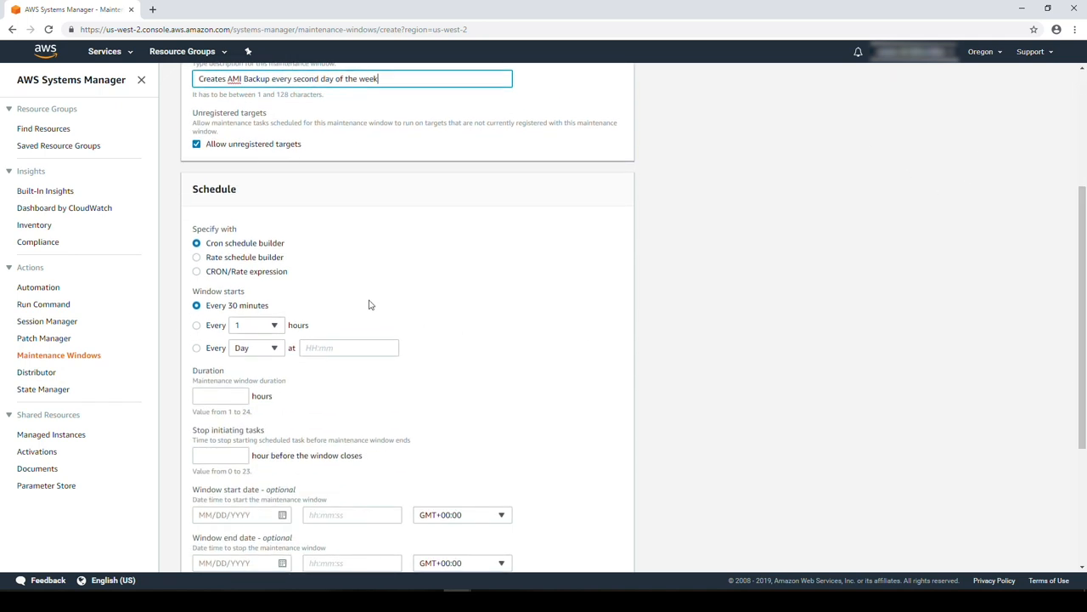
{"action": "left_click", "coordinate": [196, 348]}
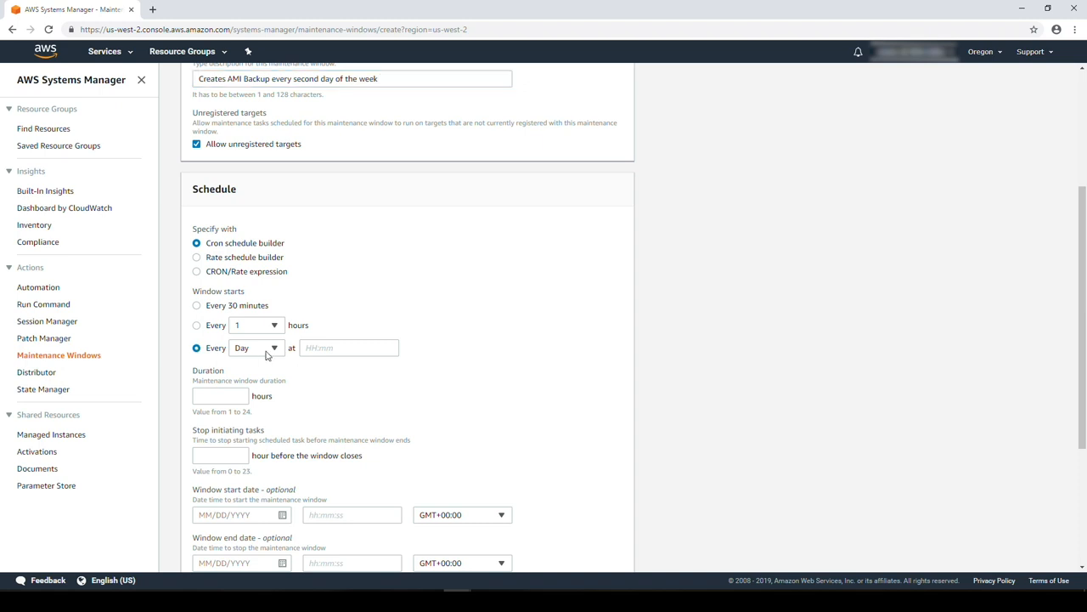
{"action": "left_click", "coordinate": [255, 348]}
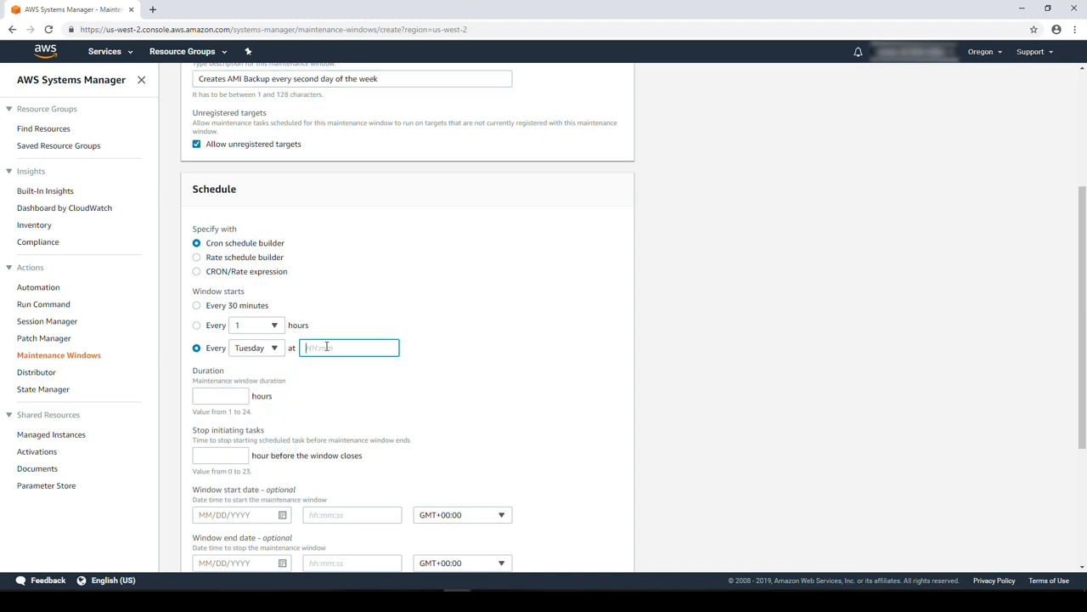
{"action": "type", "text": "12:00"}
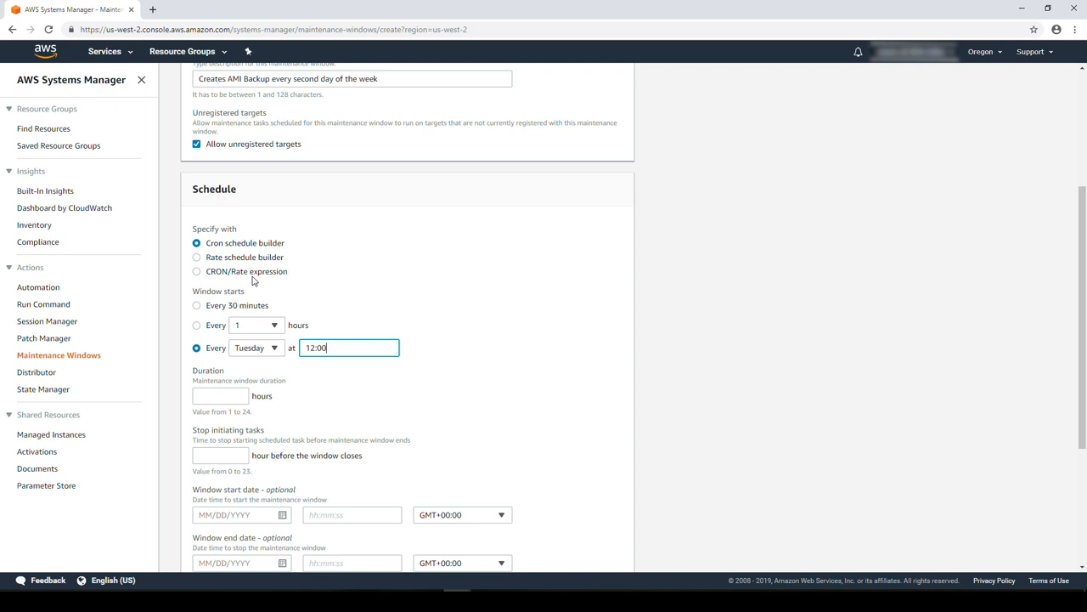
{"action": "type", "text": "2"}
{"action": "left_click", "coordinate": [220, 455]}
{"action": "type", "text": "1"}
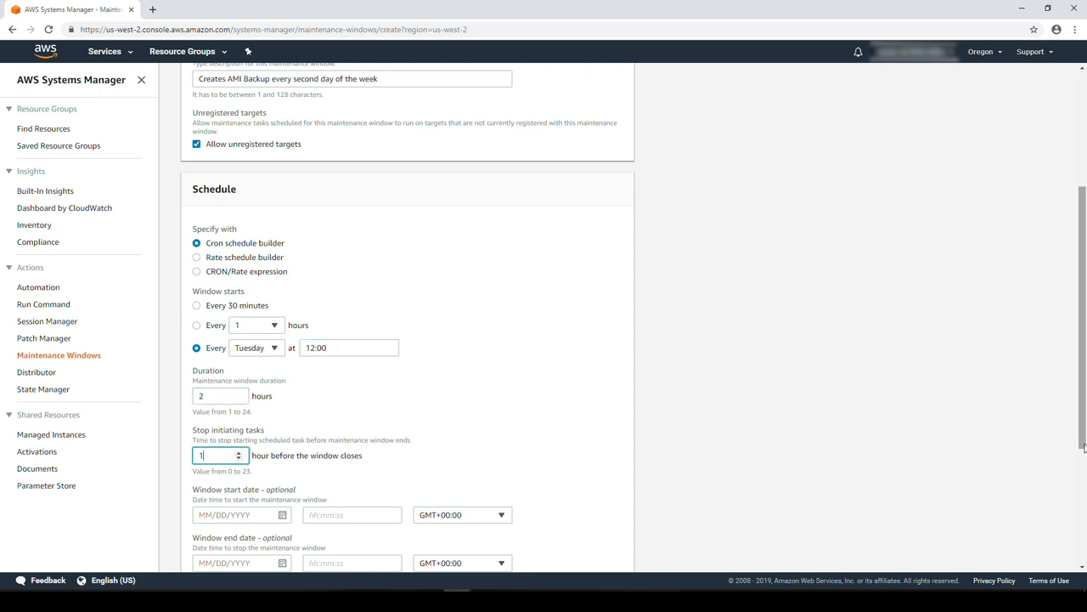
{"action": "scroll", "scroll_direction": "down", "scroll_amount": 3}
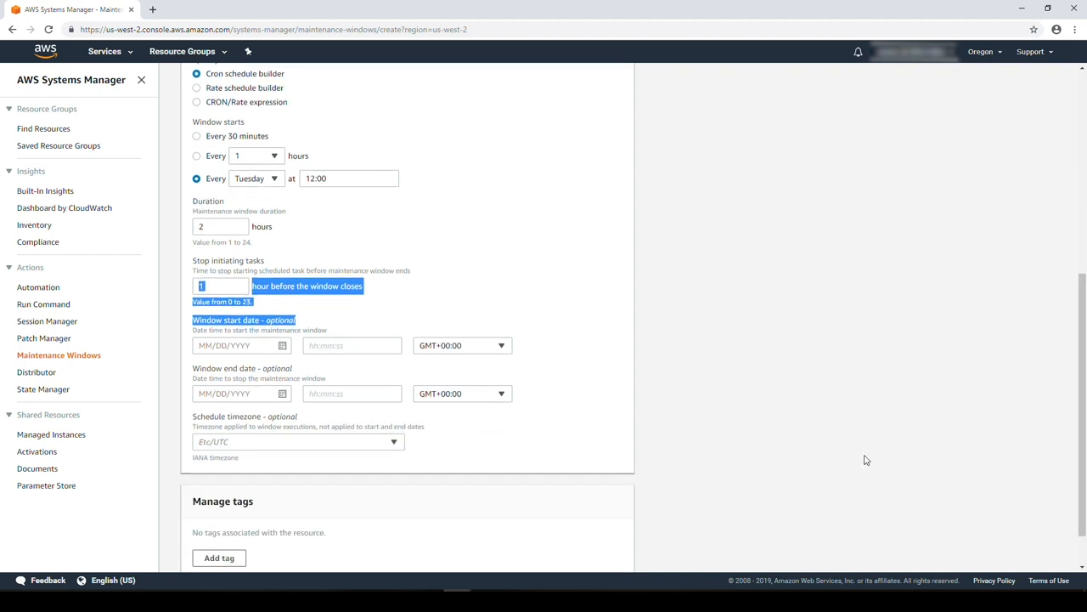
{"action": "scroll", "scroll_direction": "down", "scroll_amount": 3}
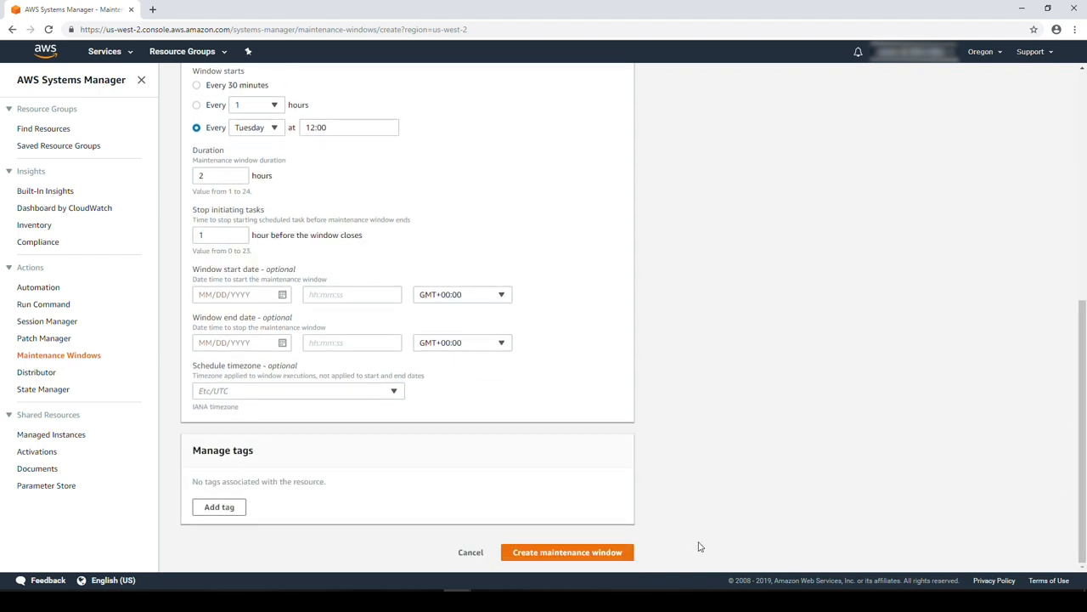
Create the maintenance window, select AMICreation, and show its actions
{"action": "left_click", "coordinate": [567, 551]}
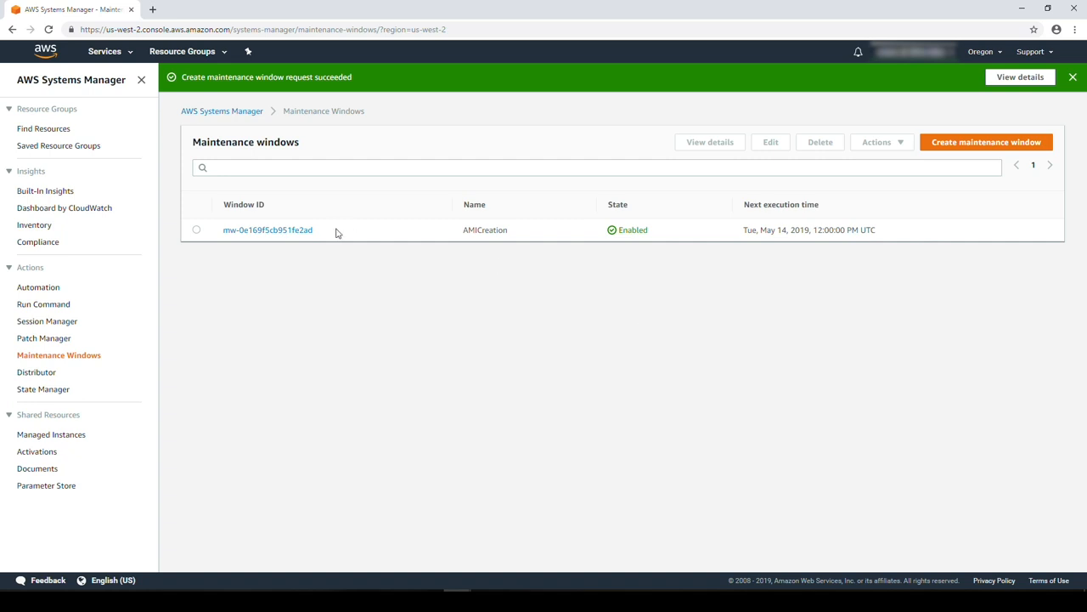
{"action": "left_click", "coordinate": [196, 229]}
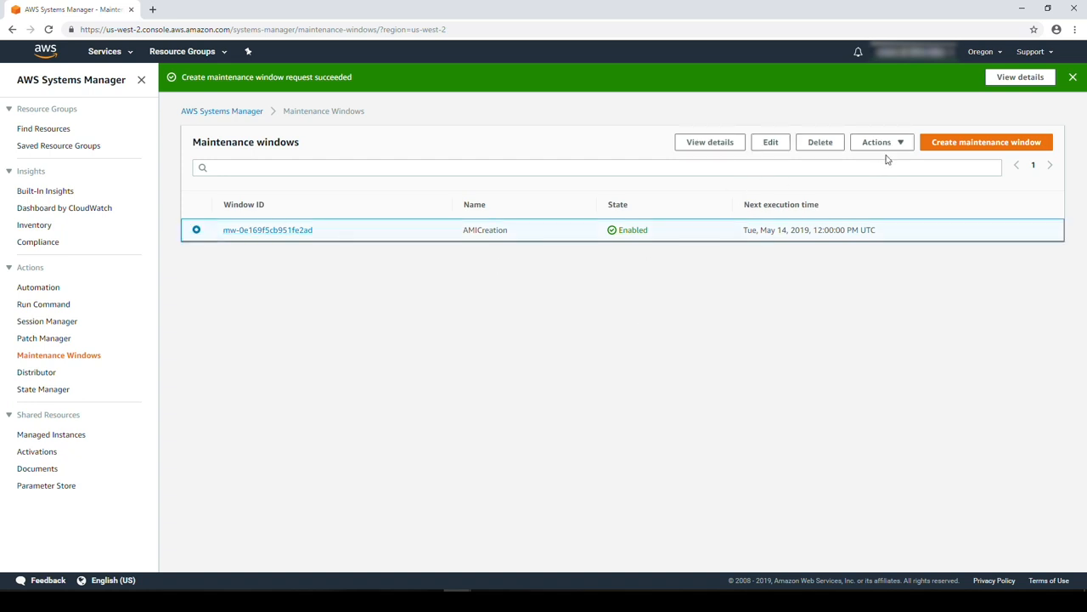
{"action": "left_click", "coordinate": [878, 142]}
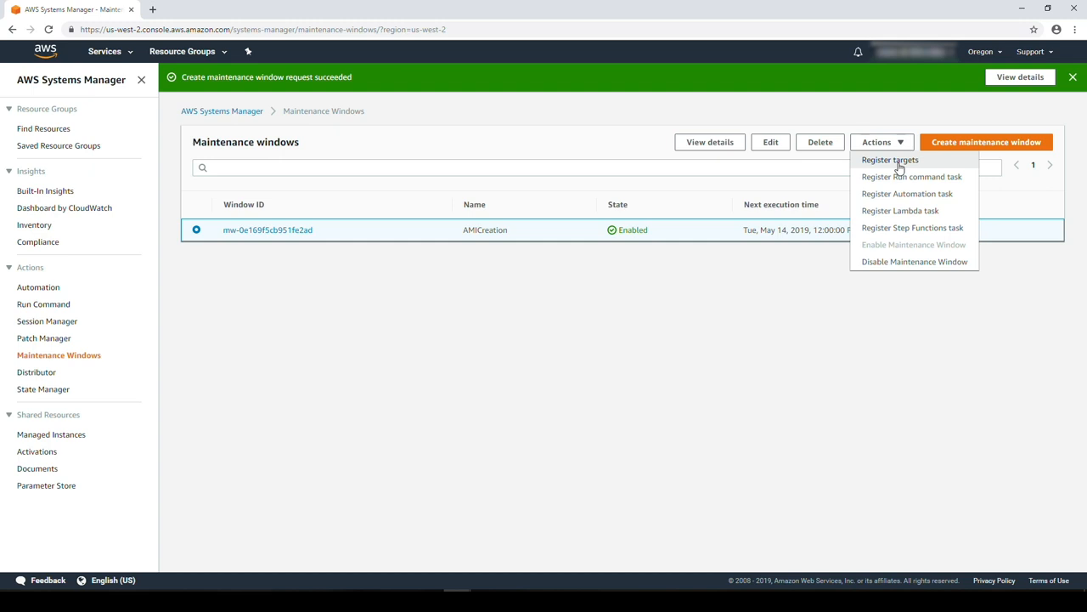
Register both manually selected running instances as the target group targets-for-ami-creation
{"action": "left_click", "coordinate": [890, 160]}
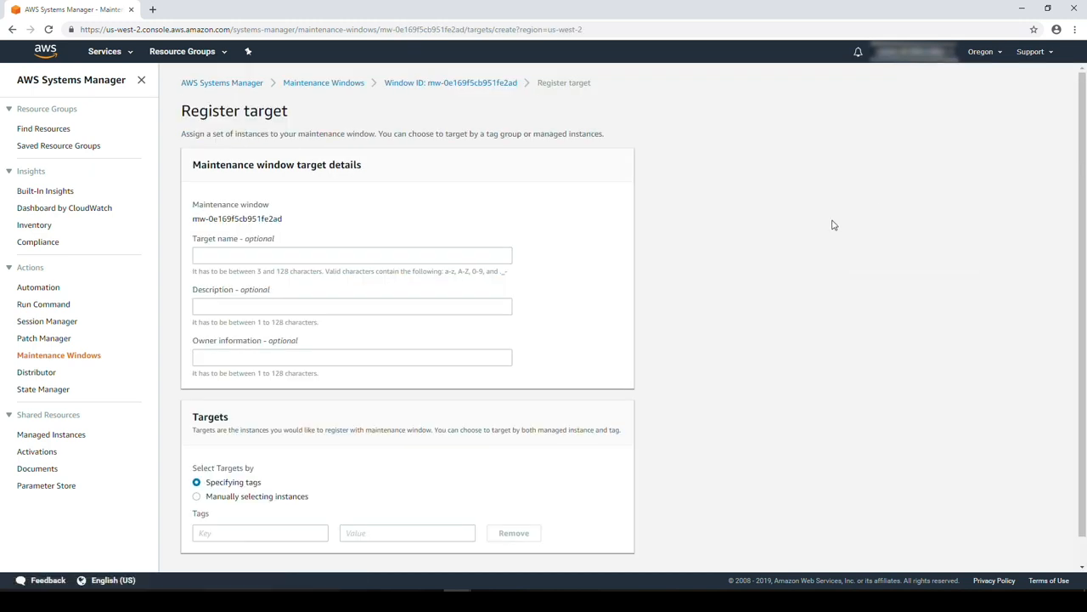
{"action": "type", "text": "targets-for-ami-creation"}
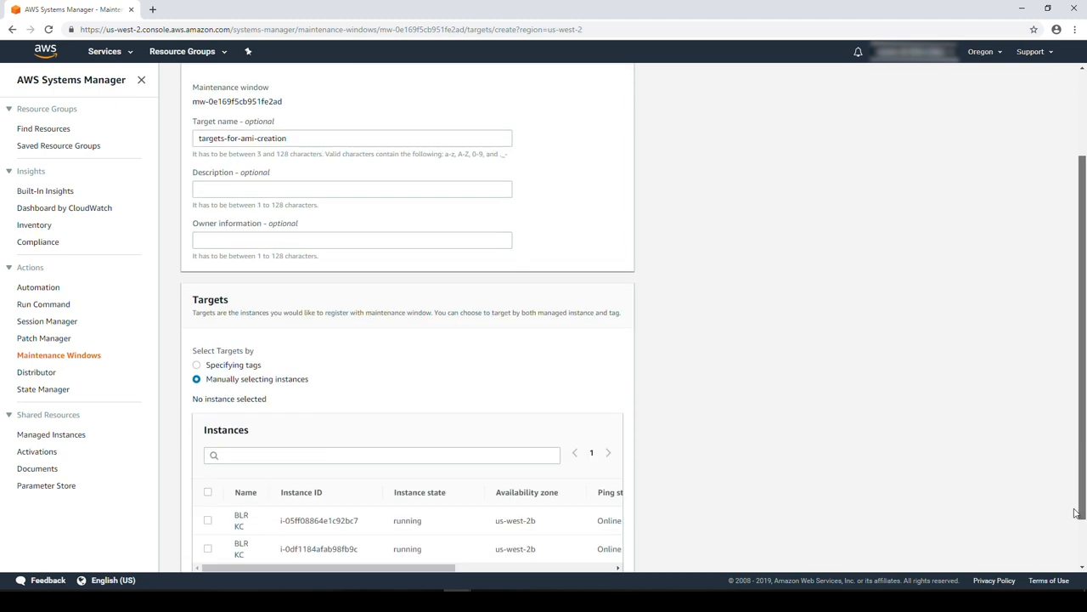
{"action": "scroll", "scroll_direction": "down", "scroll_amount": 3}
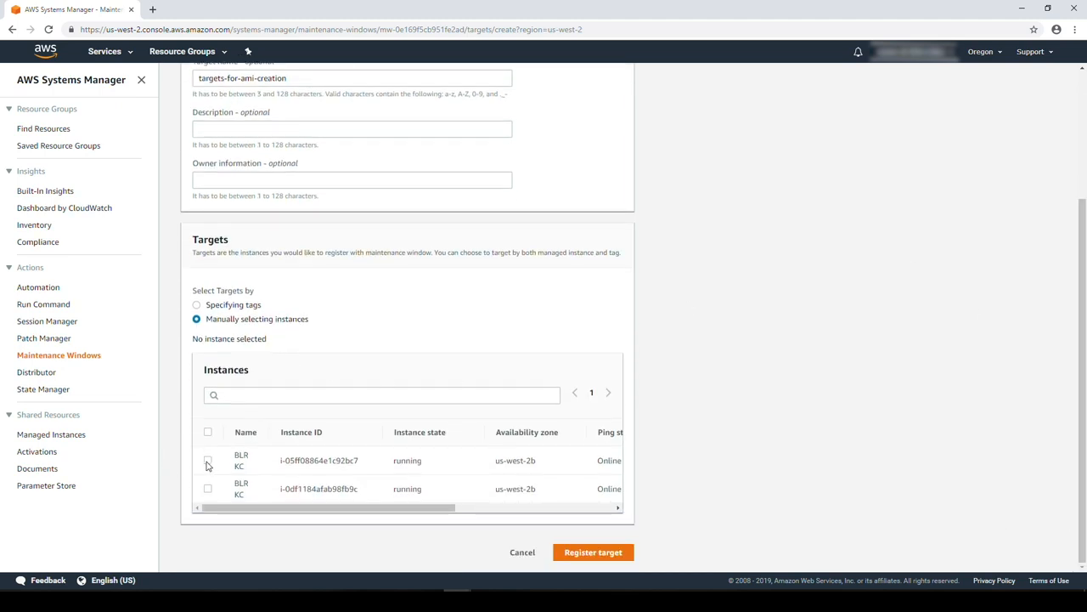
{"action": "left_click", "coordinate": [207, 431]}
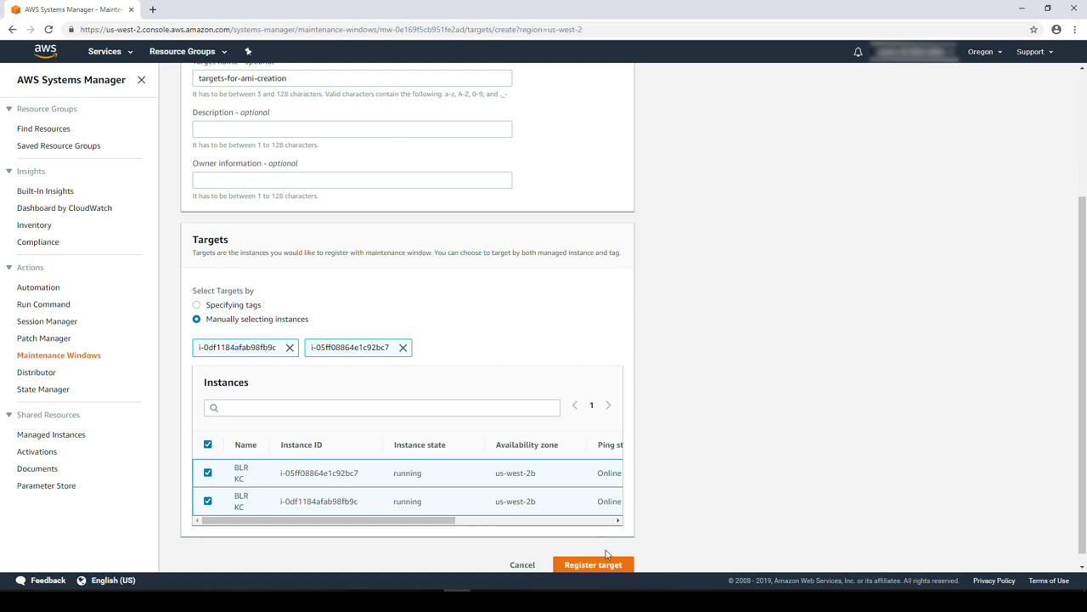
{"action": "left_click", "coordinate": [593, 564]}
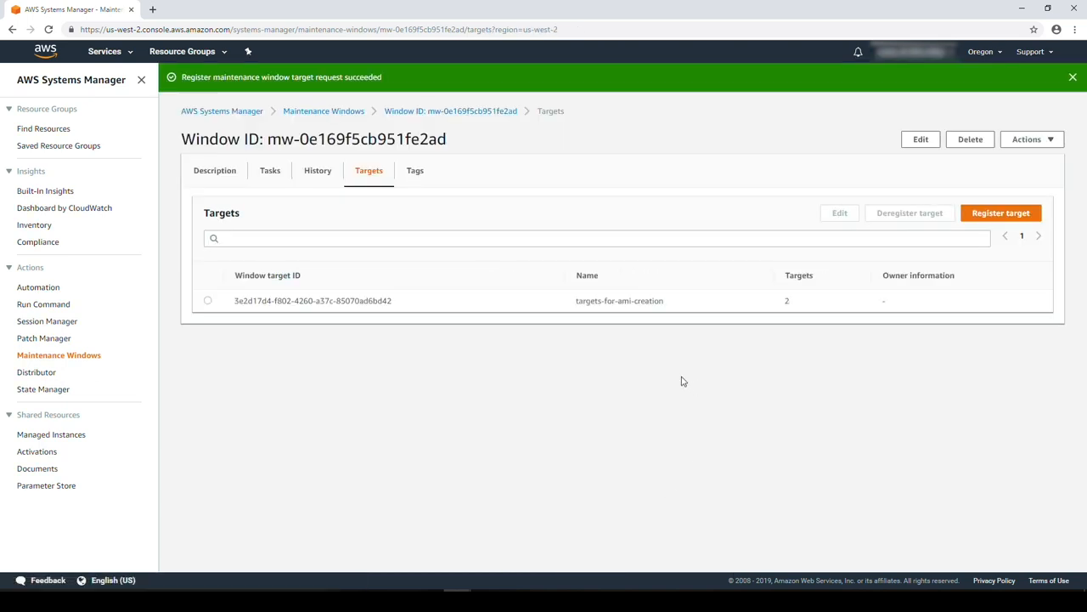
{"action": "left_click", "coordinate": [323, 110]}
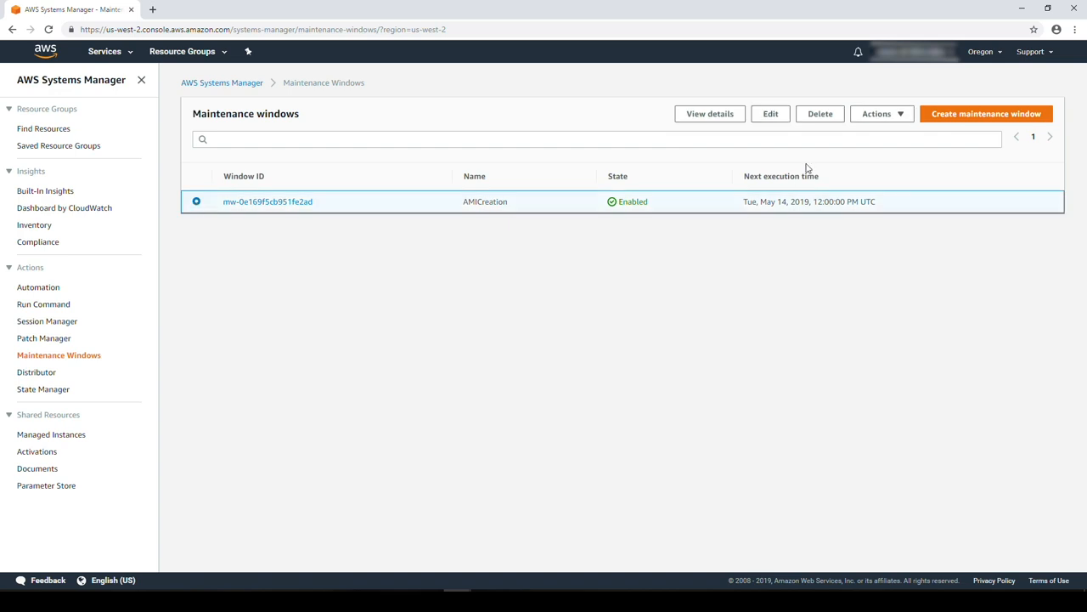
Start an Automation task named createAMItask that uses the AWS-CreateImage document
{"action": "left_click", "coordinate": [882, 113]}
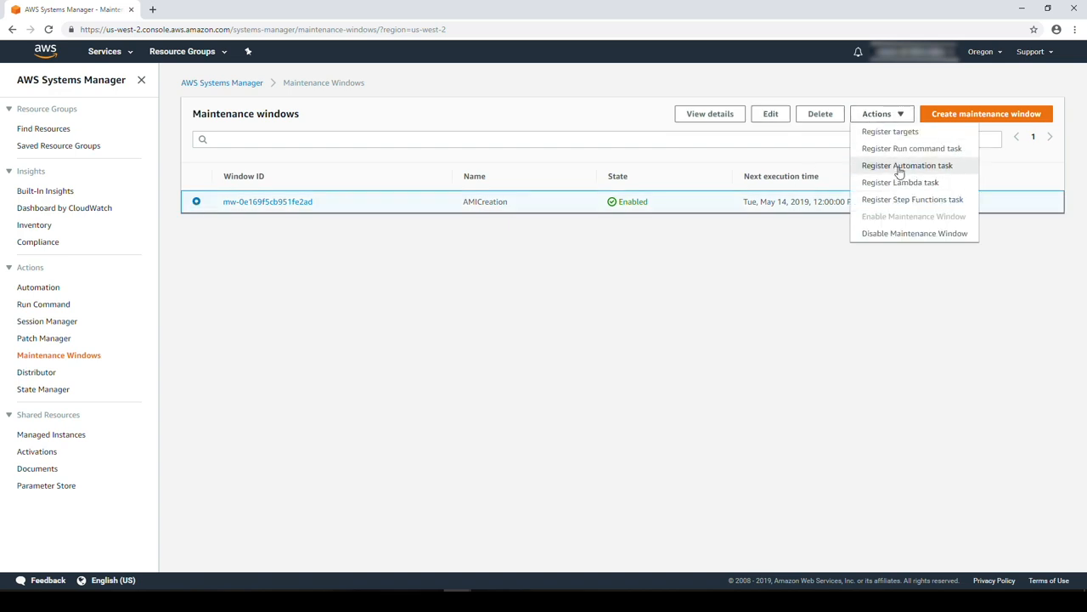
{"action": "left_click", "coordinate": [907, 165]}
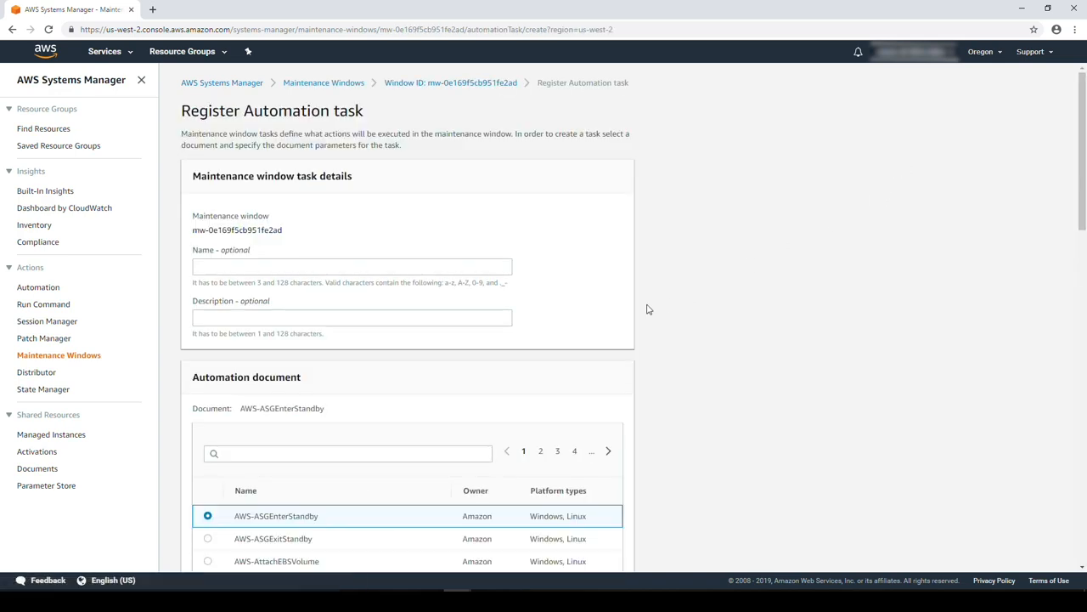
{"action": "type", "text": "createA"}
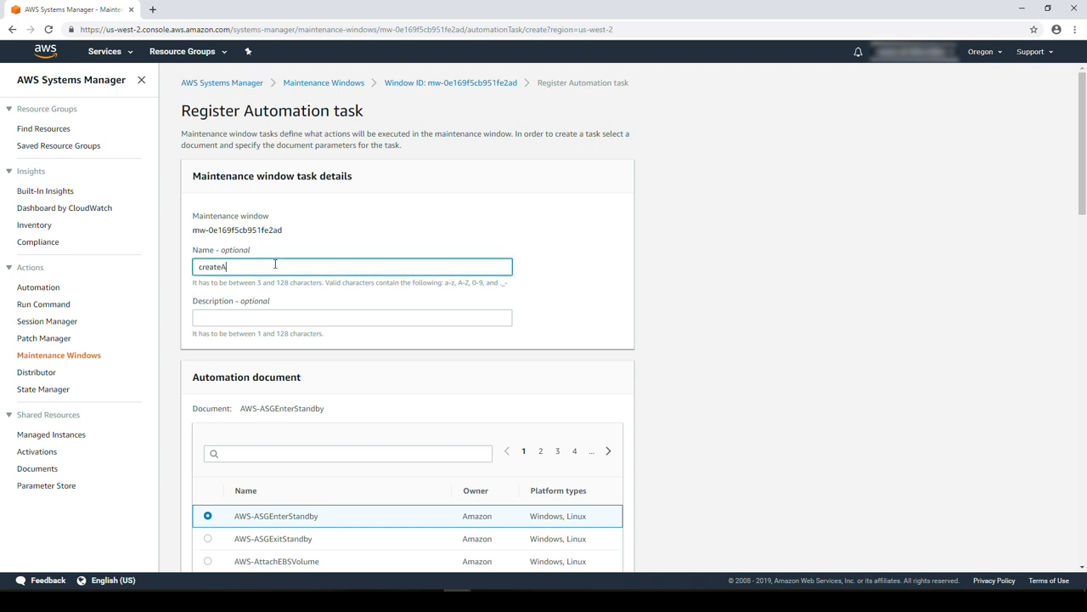
{"action": "type", "text": "MItask"}
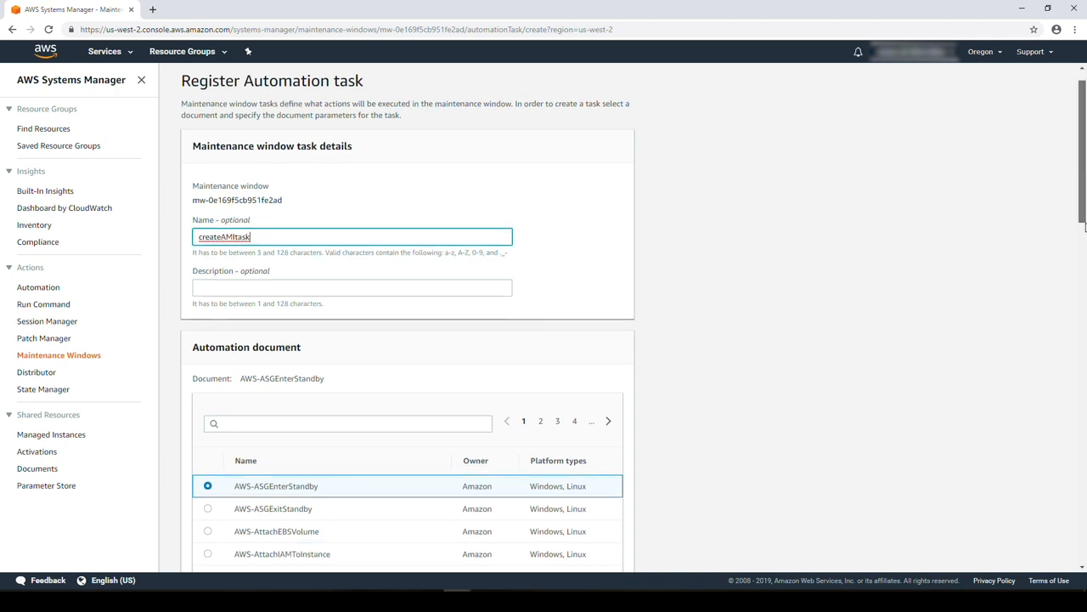
{"action": "scroll", "scroll_direction": "down", "scroll_amount": 3}
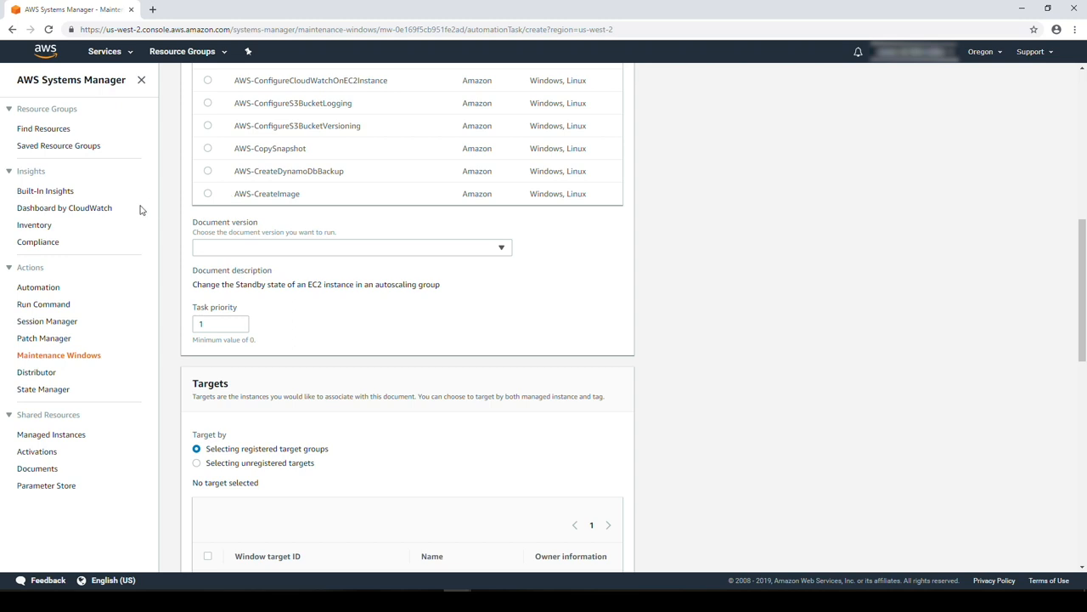
{"action": "left_click", "coordinate": [207, 194]}
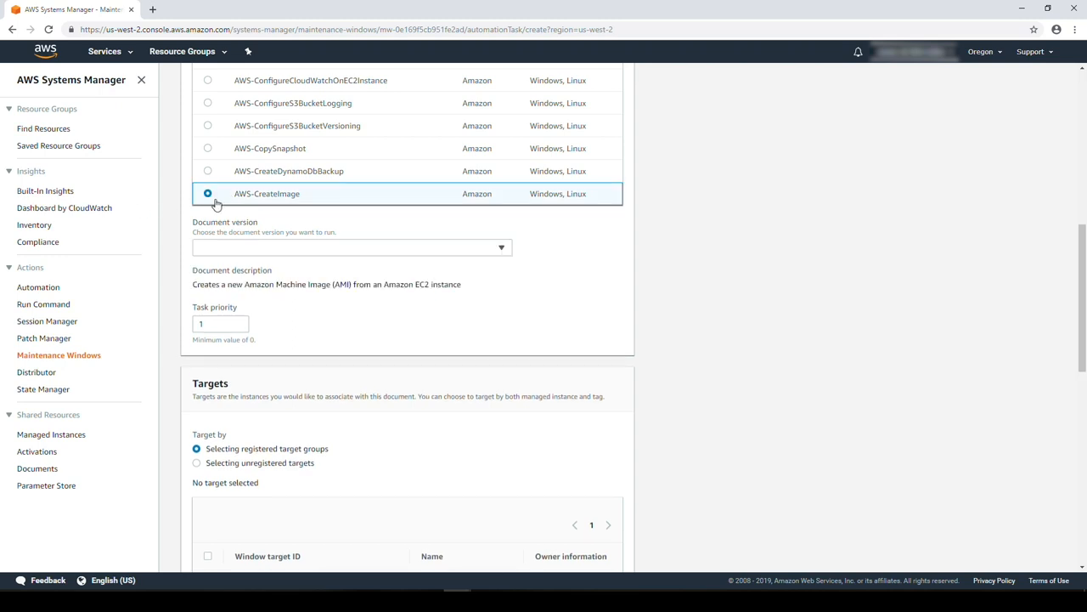
{"action": "mouse_move", "coordinate": [1062, 340]}
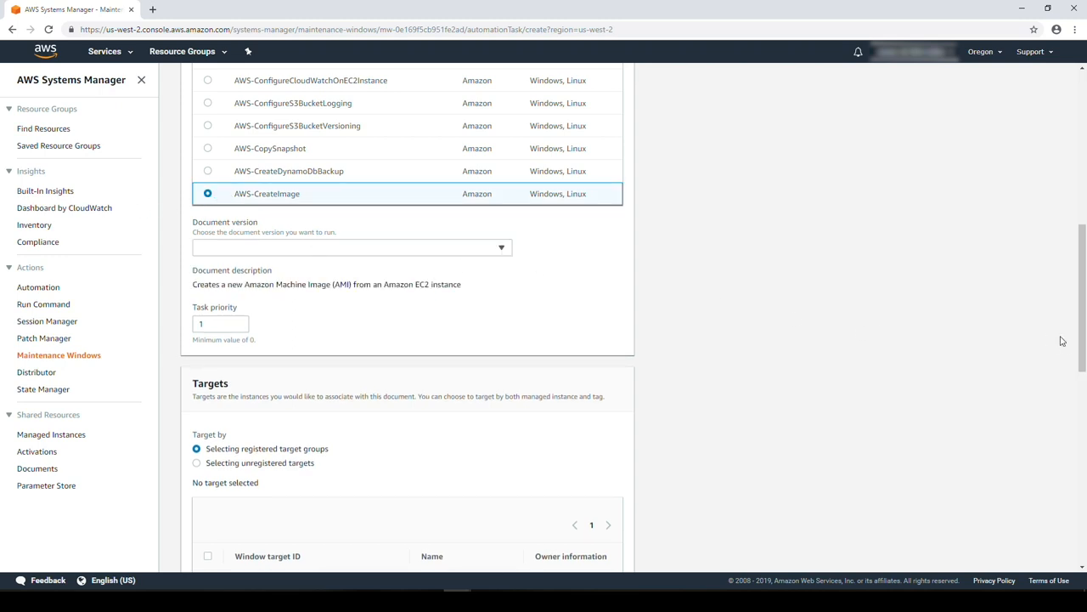
Target the targets-for-ami-creation group with concurrency 1 and error threshold 1
{"action": "scroll", "scroll_direction": "down", "scroll_amount": 3}
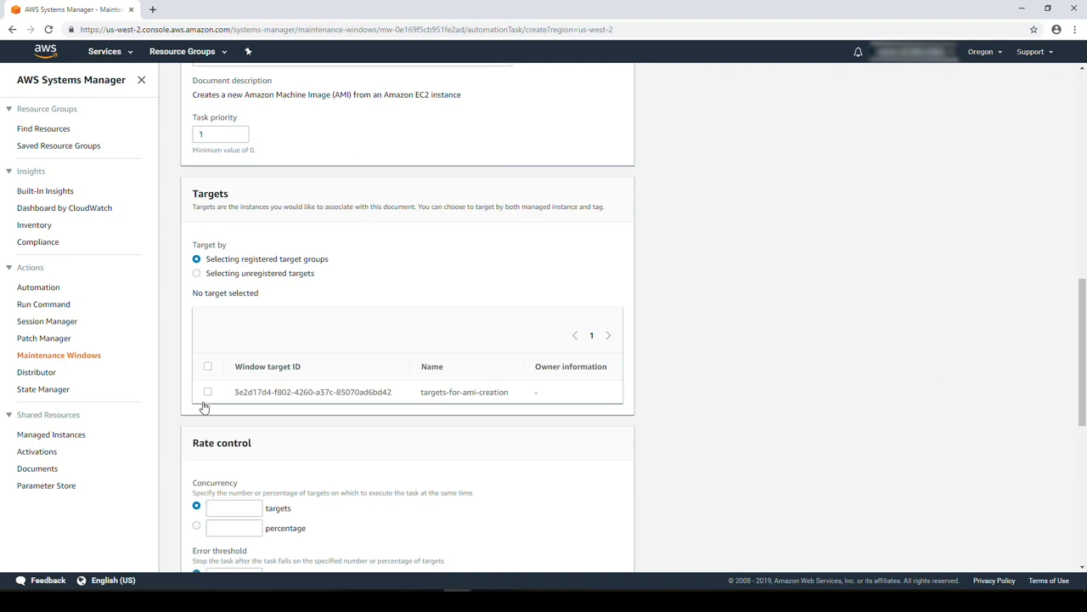
{"action": "left_click", "coordinate": [207, 391]}
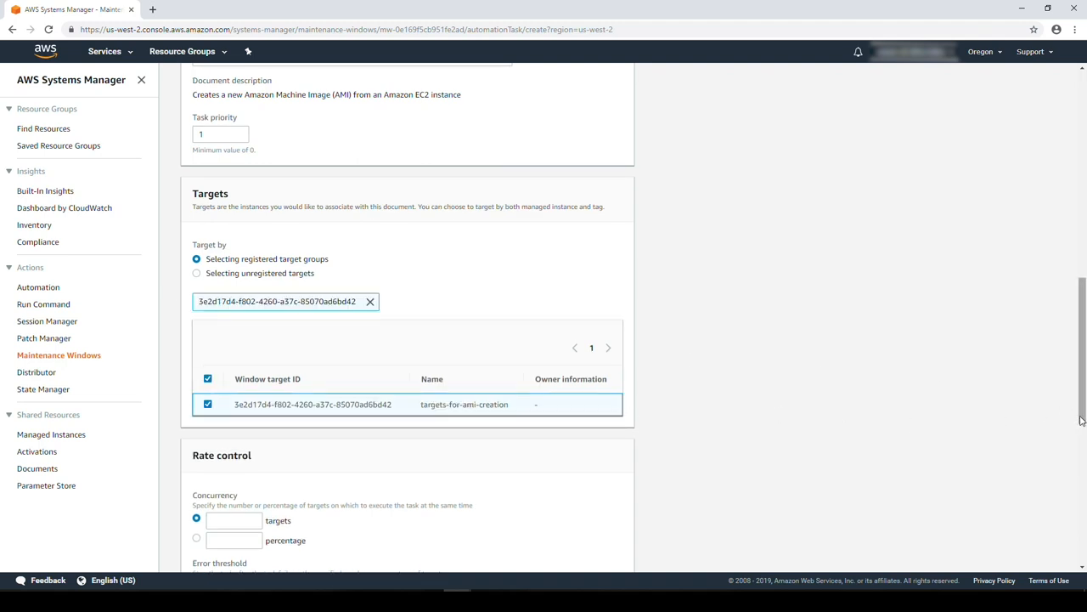
{"action": "scroll", "scroll_direction": "down", "scroll_amount": 3}
{"action": "type", "text": "1"}
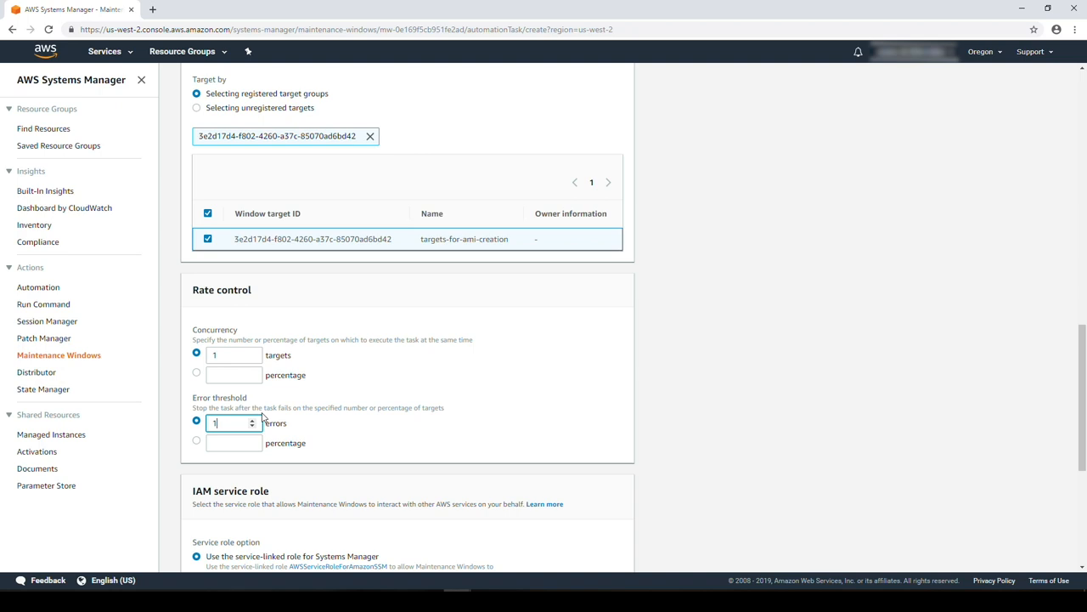
{"action": "mouse_move", "coordinate": [569, 393]}
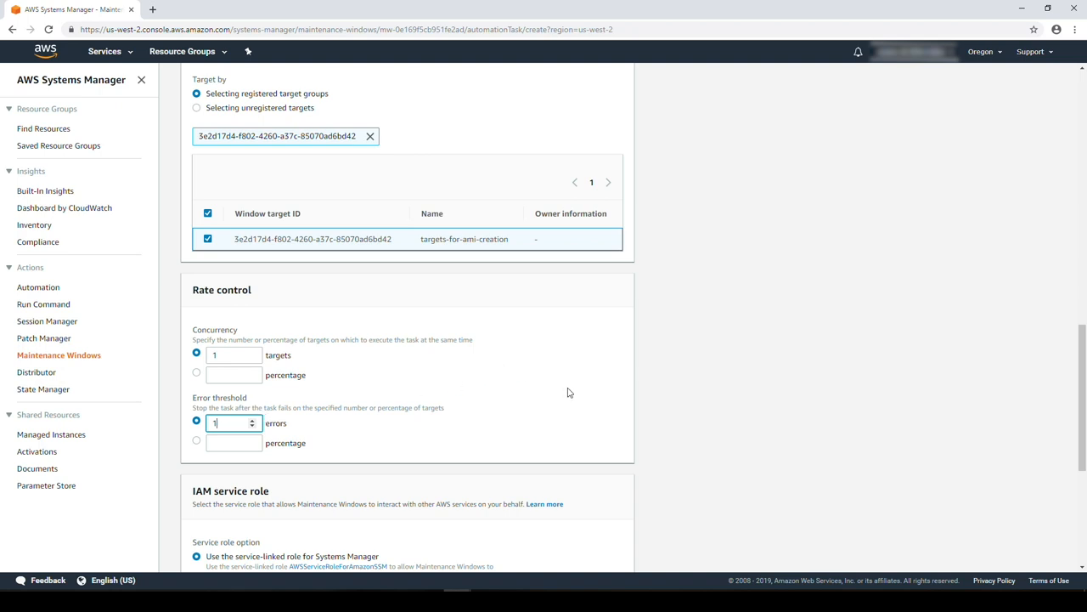
{"action": "scroll", "scroll_direction": "down", "scroll_amount": 3}
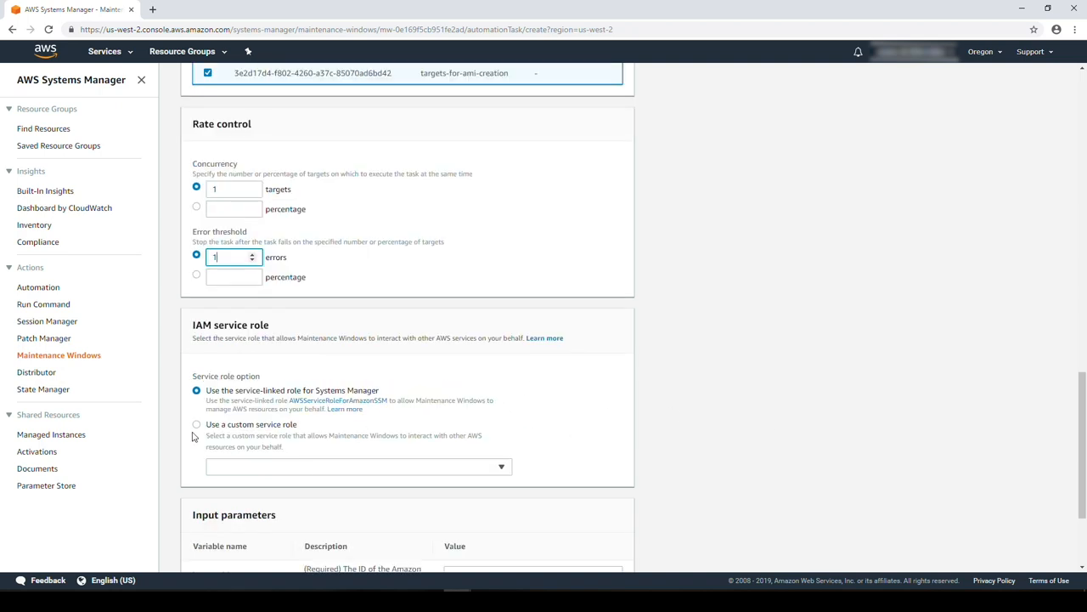
Use the custom service role SSMRoleAMICreation and register the createAMItask automation task
{"action": "left_click", "coordinate": [196, 424]}
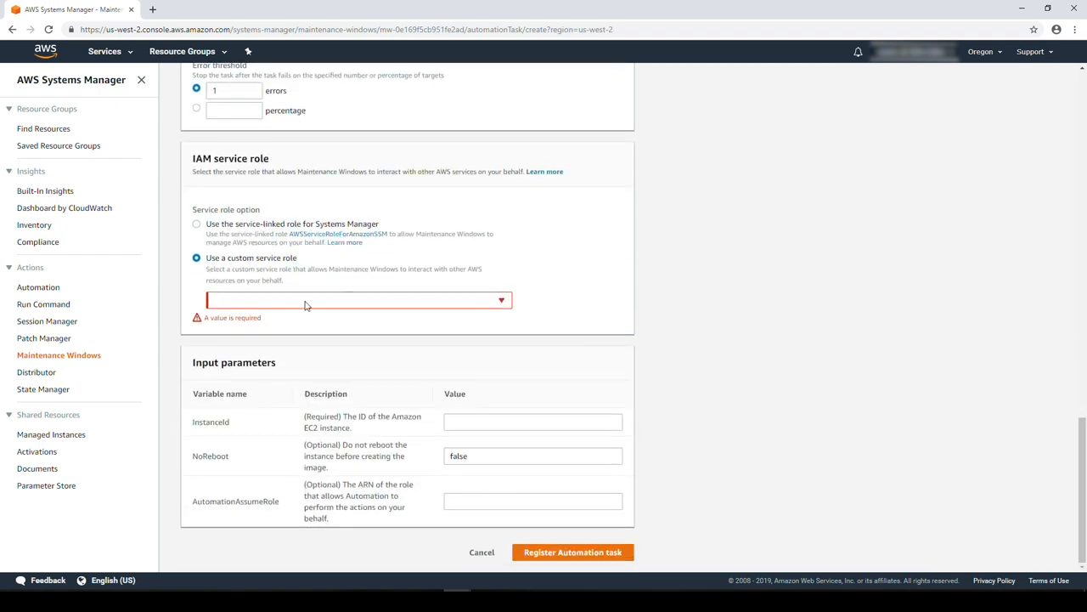
{"action": "left_click", "coordinate": [353, 300]}
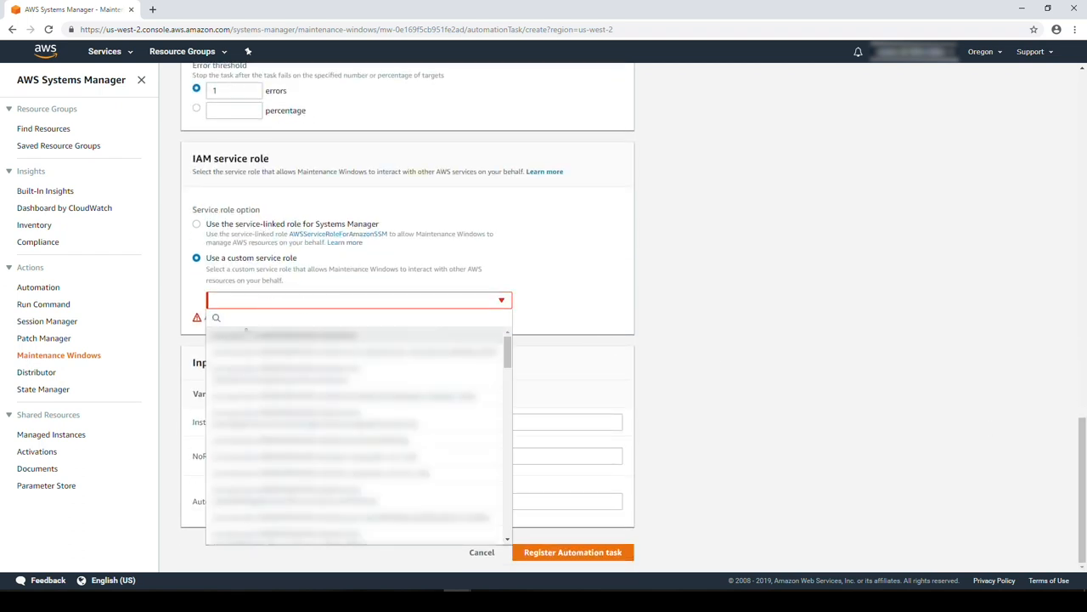
{"action": "type", "text": "SSM"}
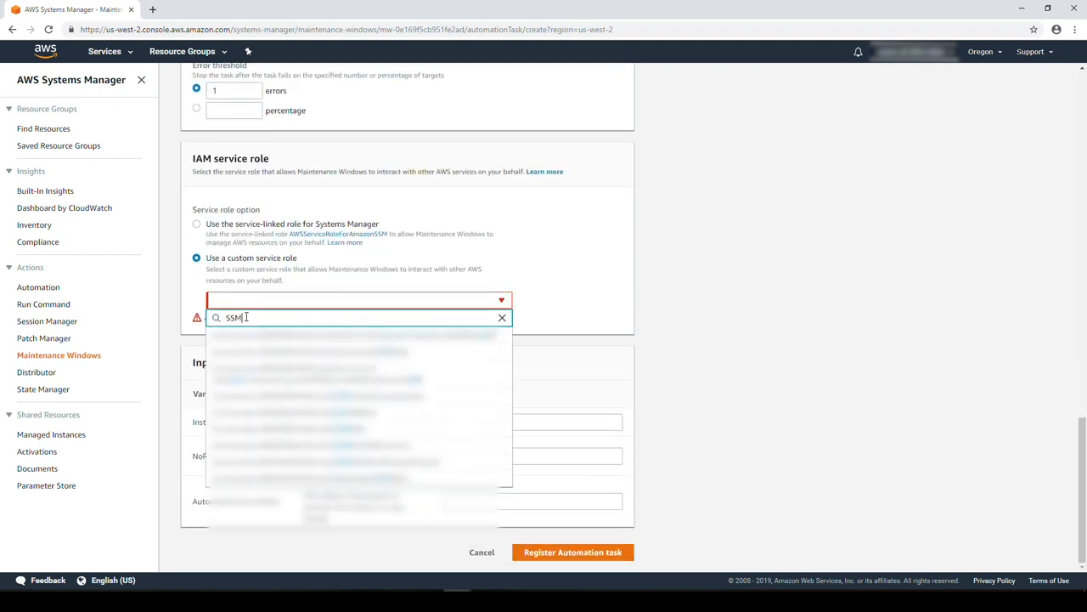
{"action": "type", "text": "RoleAMI"}
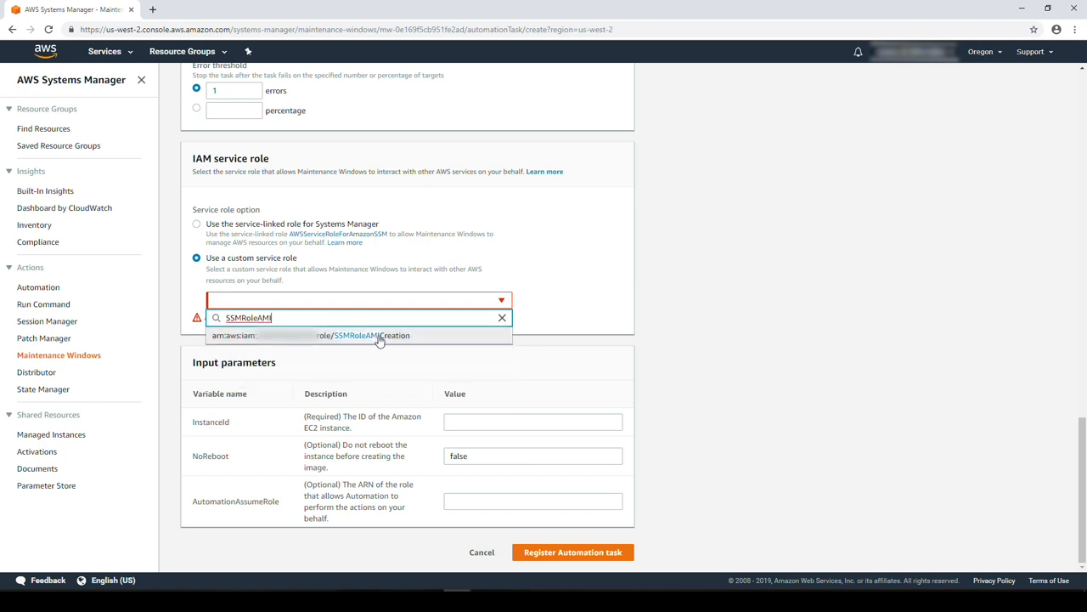
{"action": "left_click", "coordinate": [371, 335]}
{"action": "type", "text": "{{TARGET_ID}}"}
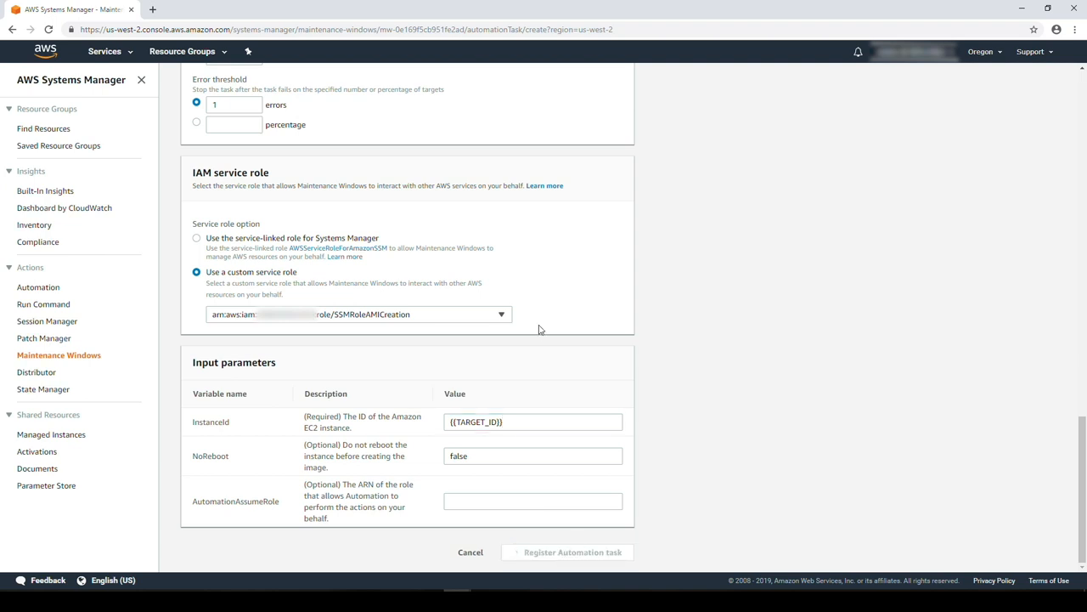
{"action": "left_click", "coordinate": [567, 552]}
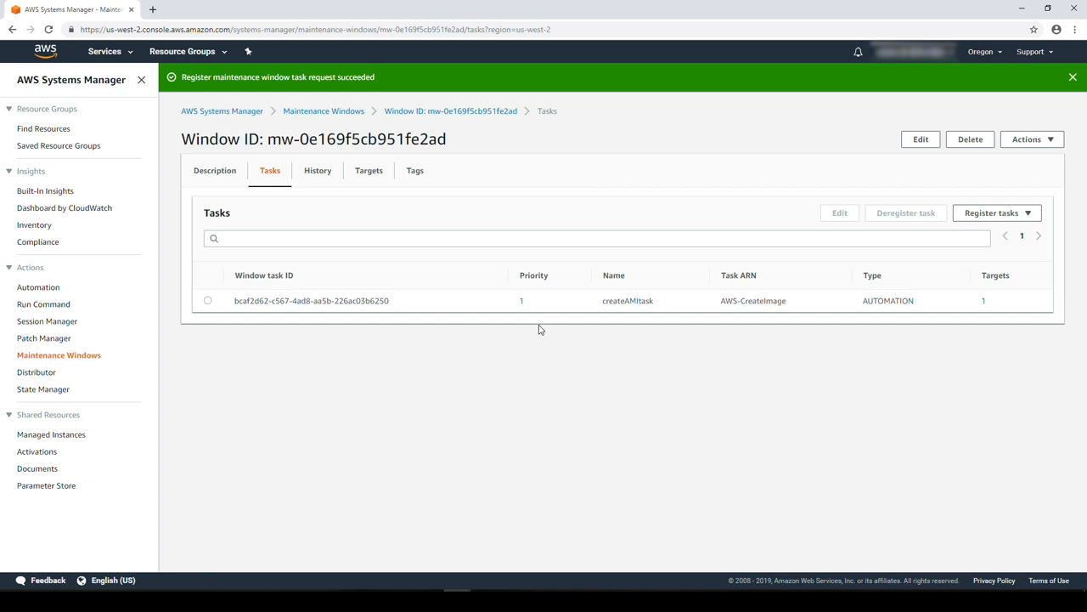